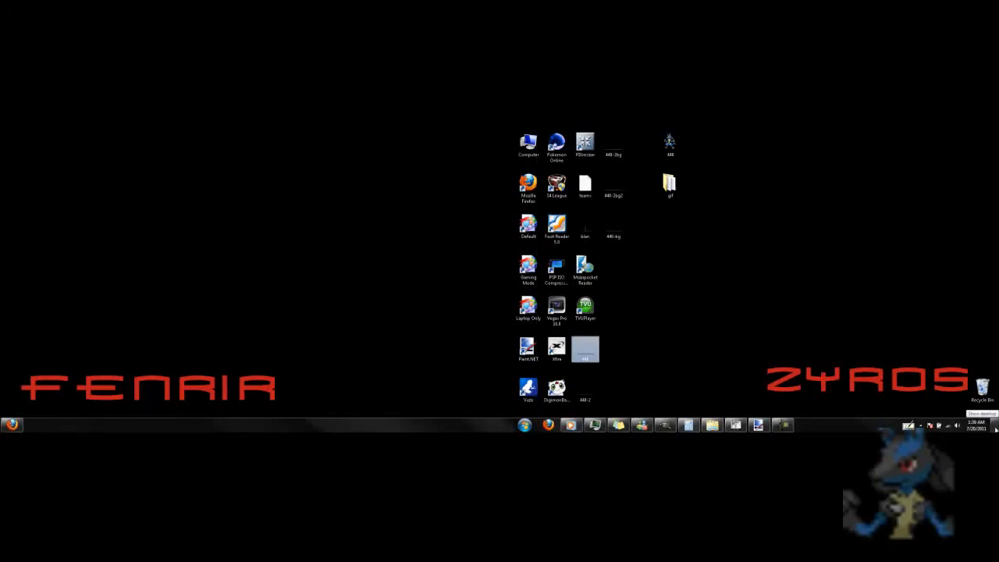
pyautogui.moveTo(830, 387)
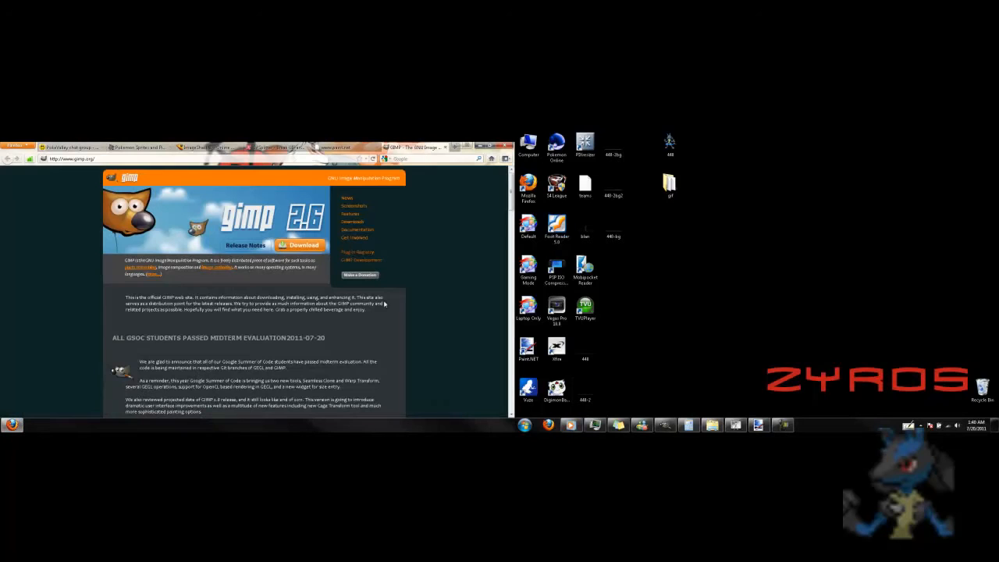
pyautogui.moveTo(445, 150)
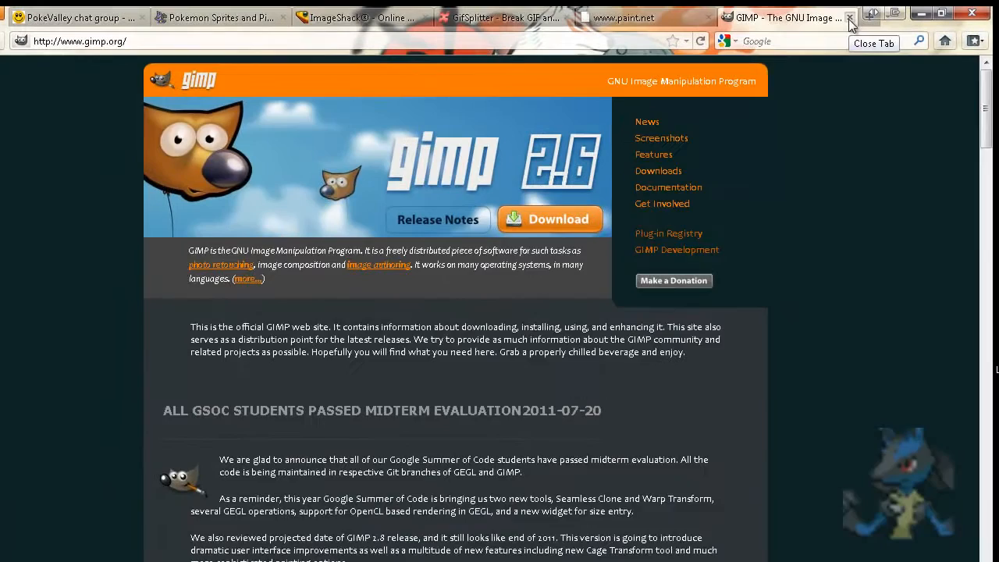
# Close the GIMP and GifSplitter tabs so ImageShack's upload page remains
pyautogui.click(848, 17)
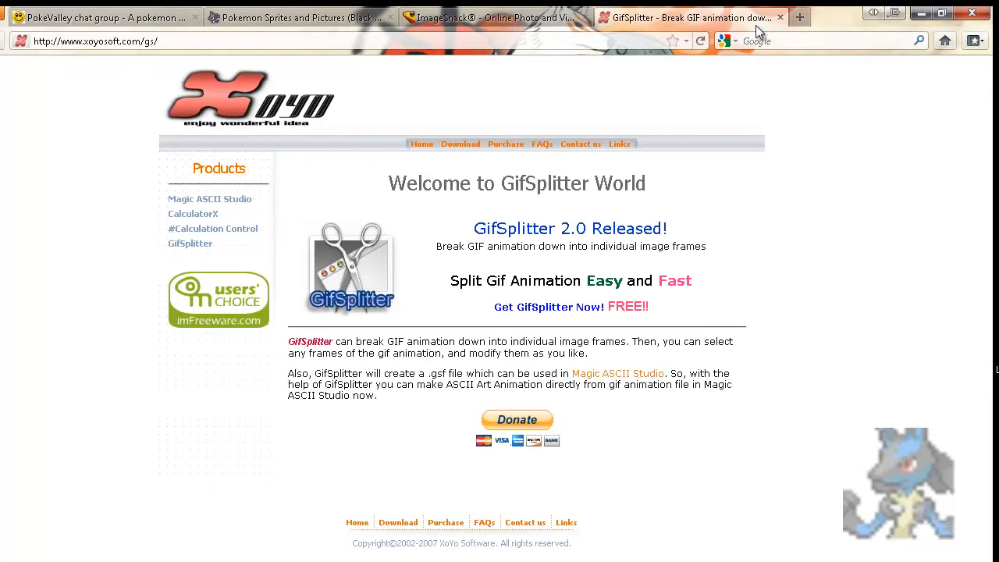
pyautogui.moveTo(686, 17)
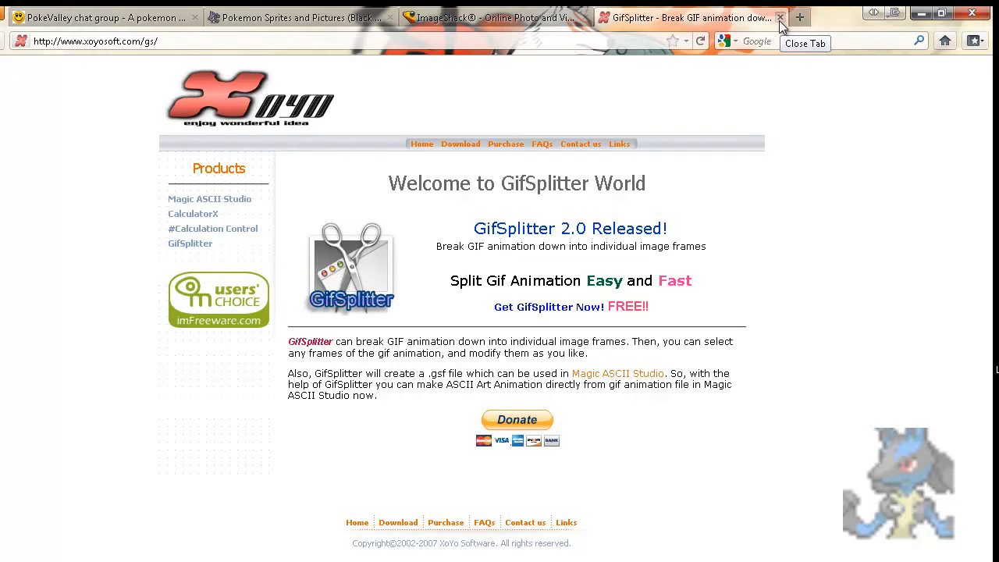
pyautogui.click(780, 17)
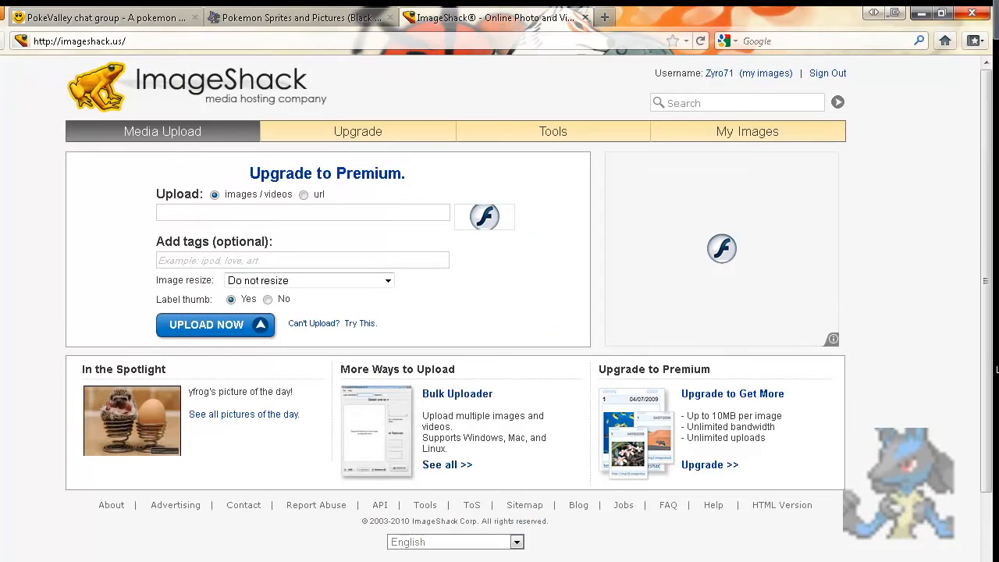
pyautogui.moveTo(300, 18)
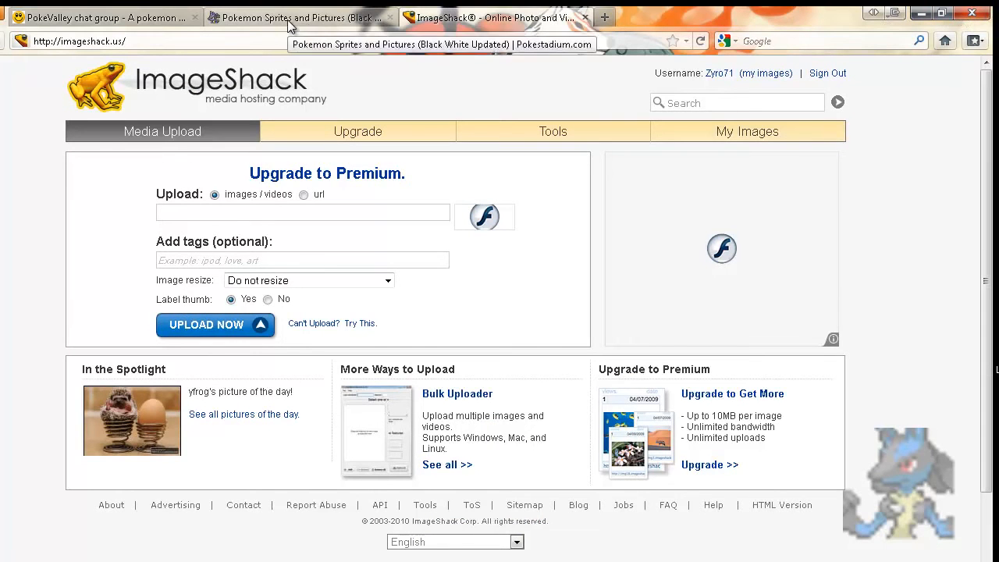
# Search PokeStadium for Lucario's game sprites, then minimize Firefox to the desktop
pyautogui.click(299, 17)
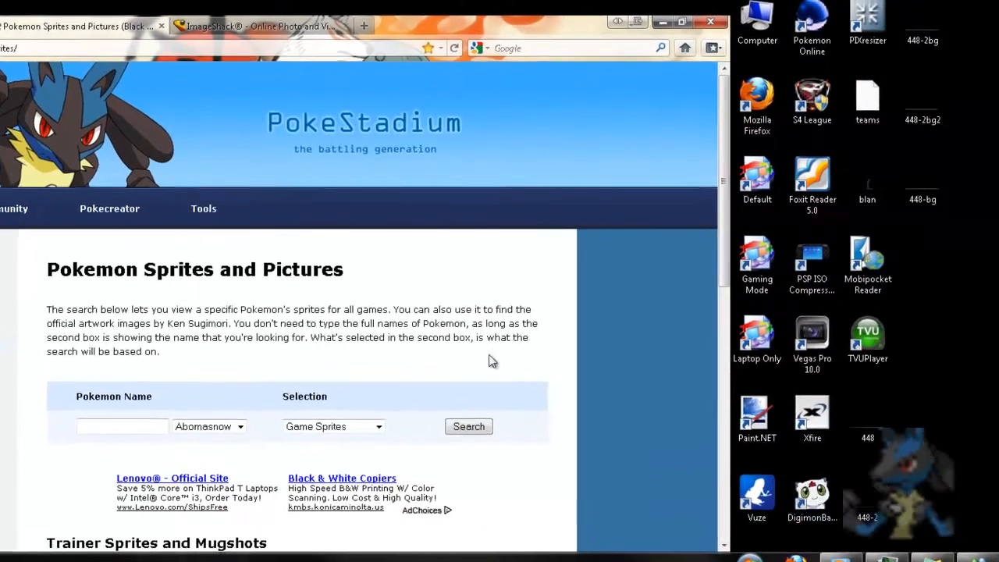
pyautogui.click(241, 426)
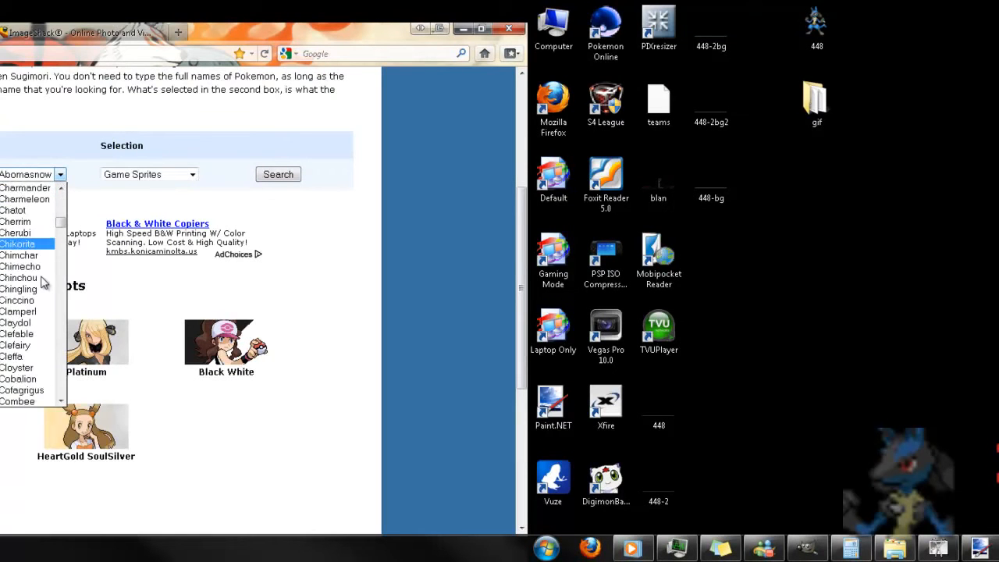
pyautogui.scroll(-3)
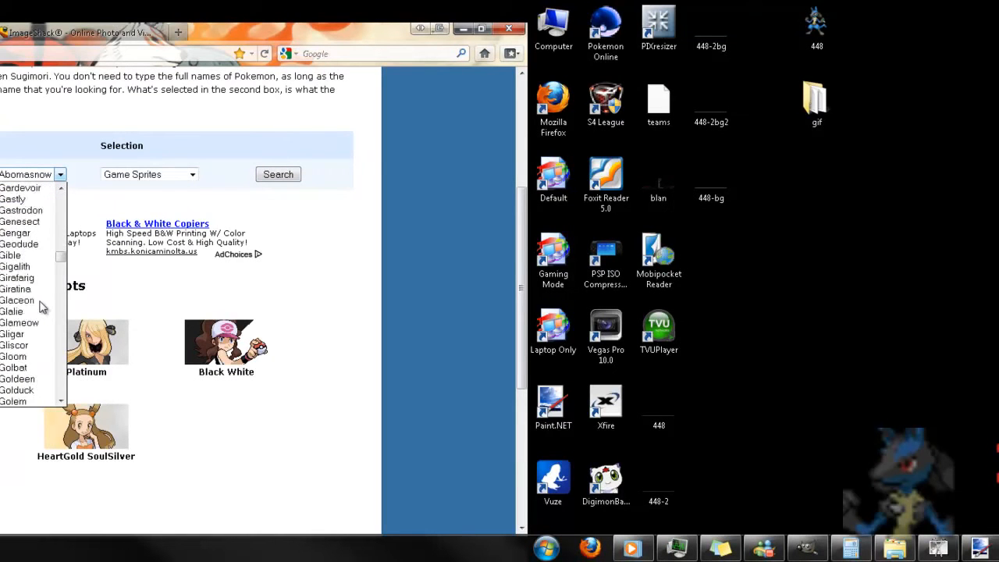
pyautogui.scroll(-3)
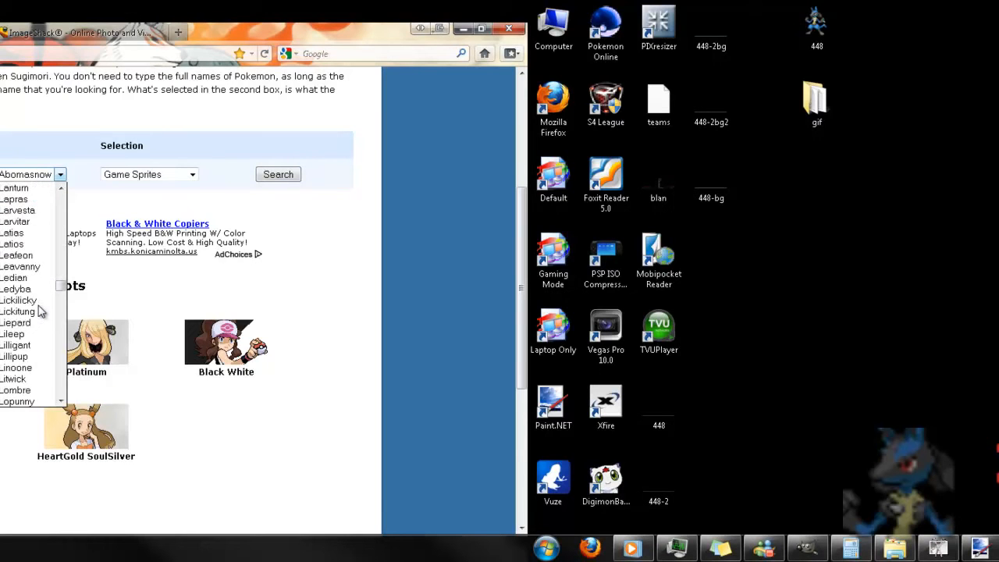
pyautogui.scroll(-3)
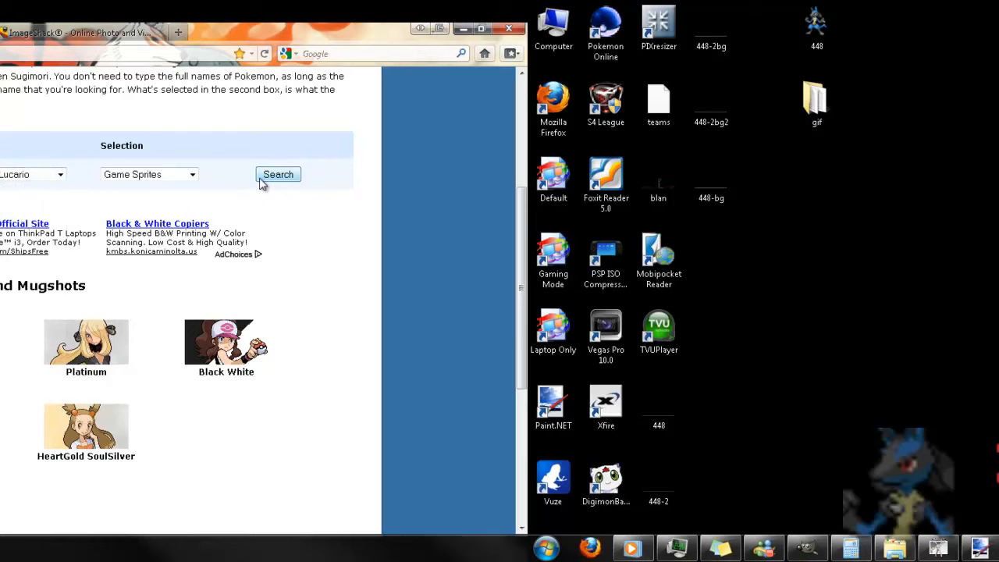
pyautogui.click(277, 174)
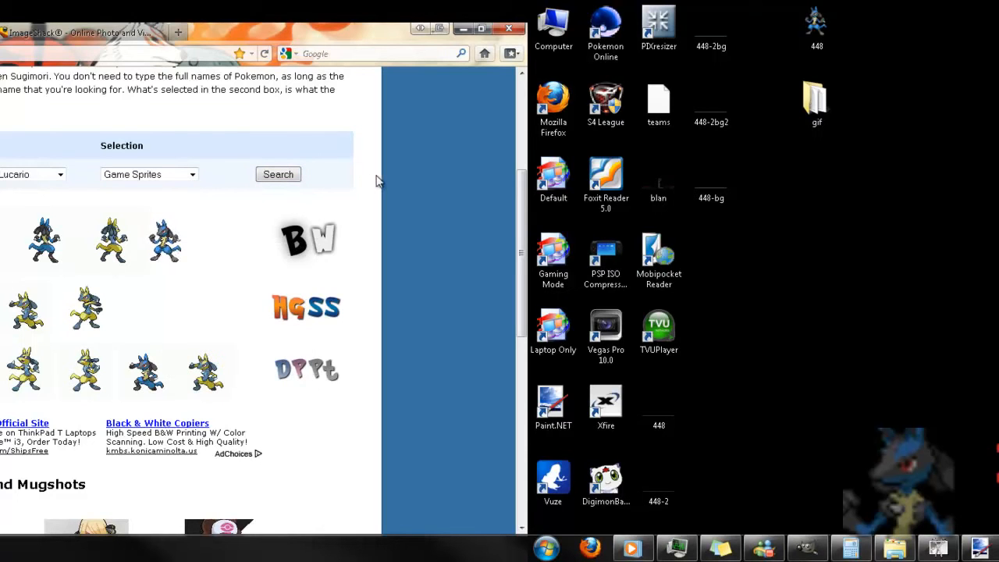
pyautogui.click(816, 28)
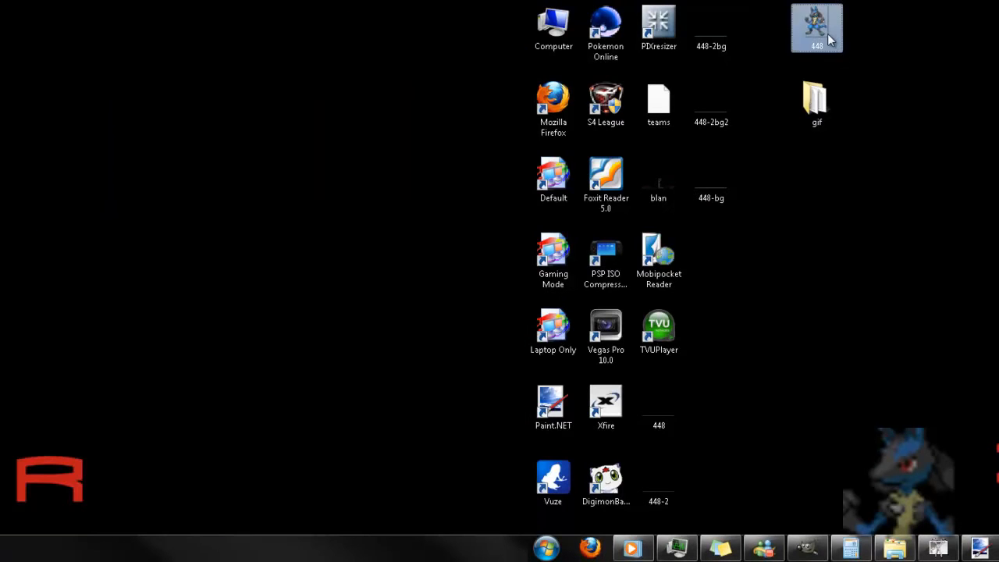
# Launch GIMP and load 448.gif from the Desktop as a 108-layer animation
pyautogui.click(816, 102)
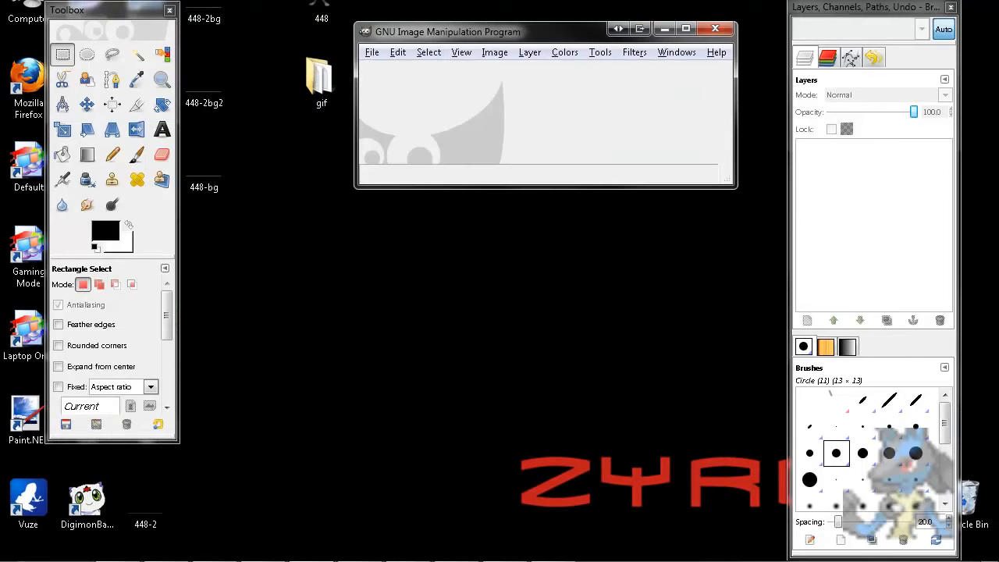
pyautogui.click(371, 52)
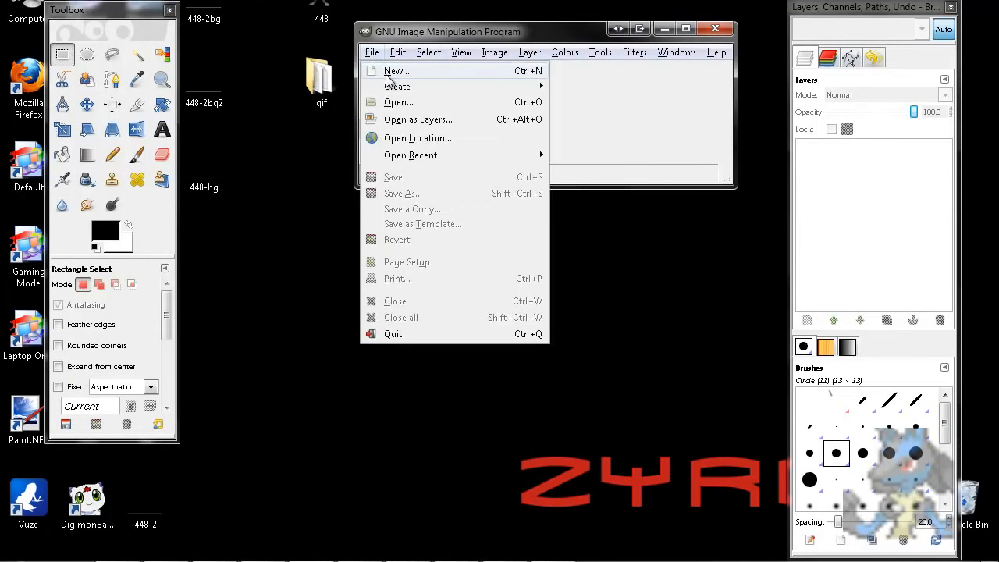
pyautogui.click(398, 103)
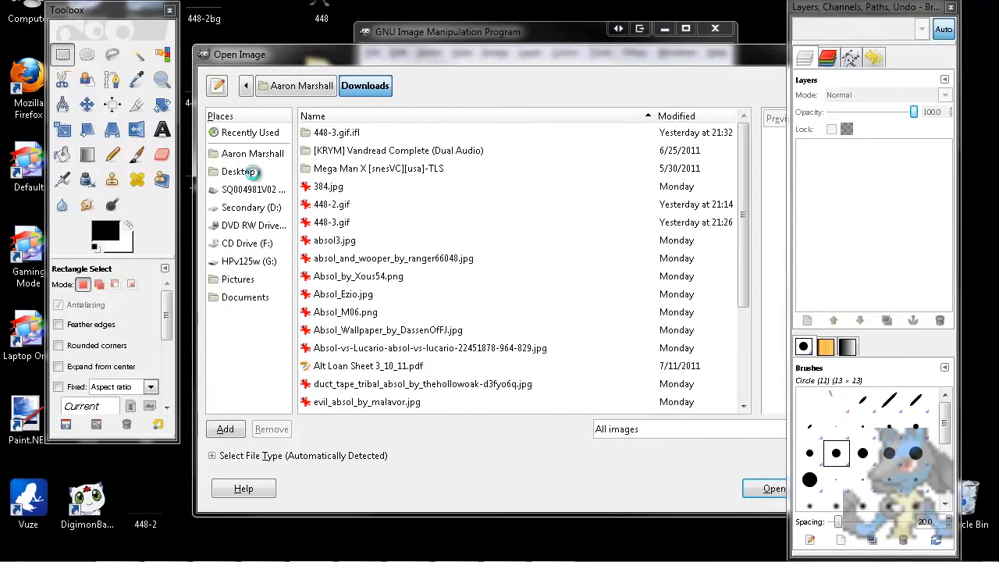
pyautogui.click(238, 170)
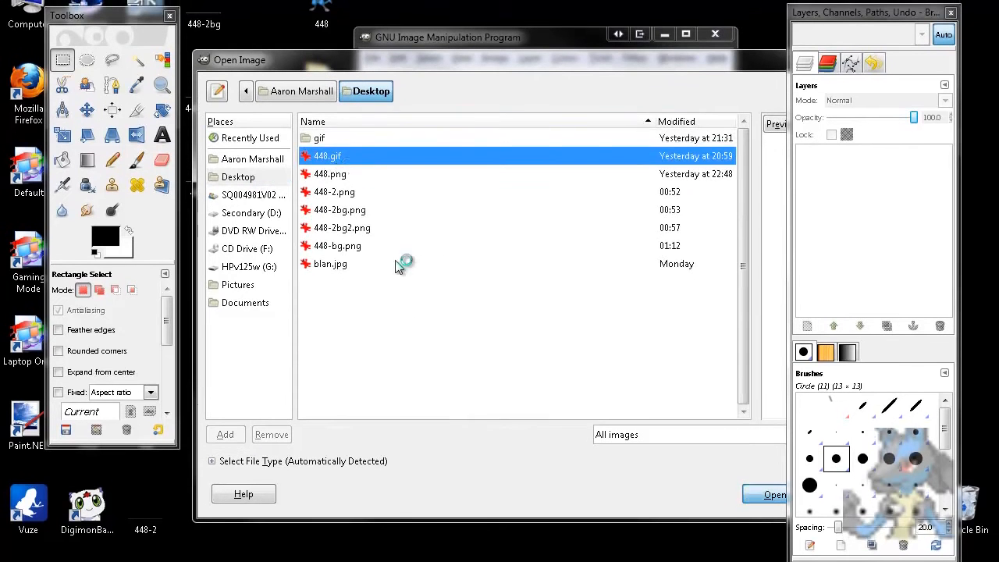
pyautogui.click(774, 493)
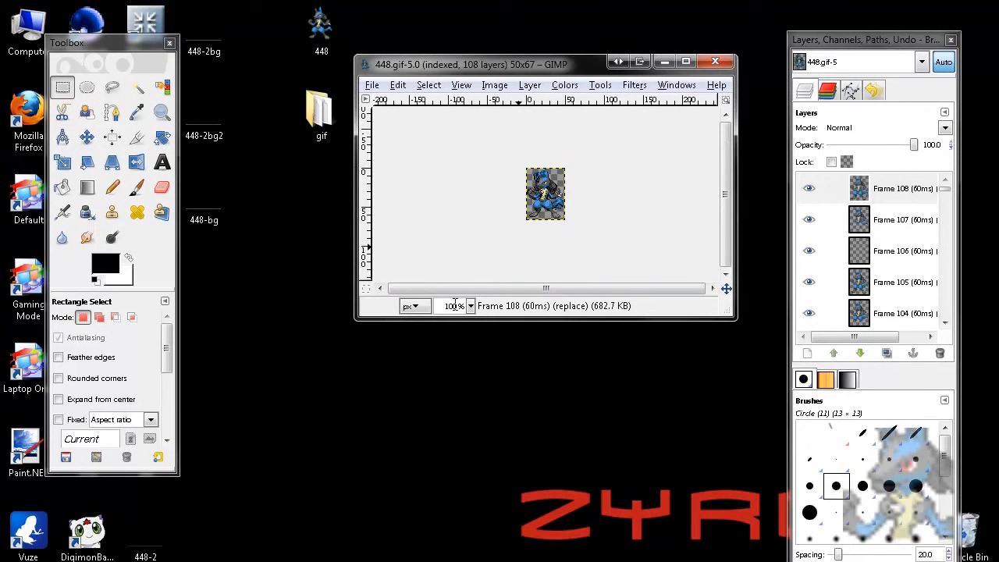
# At 400% zoom, select a 30×30 box around Lucario and crop the canvas to it
pyautogui.click(470, 304)
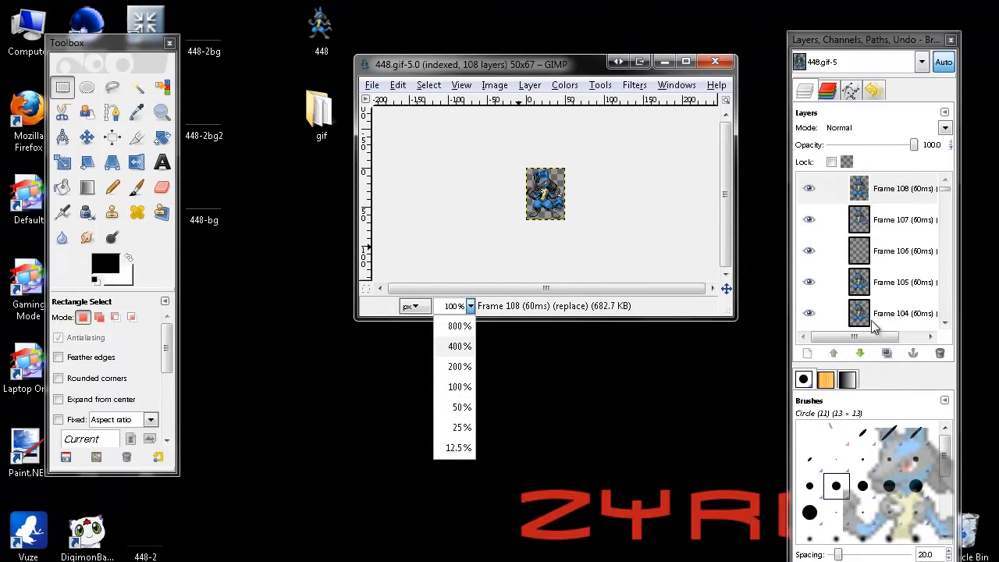
pyautogui.click(459, 347)
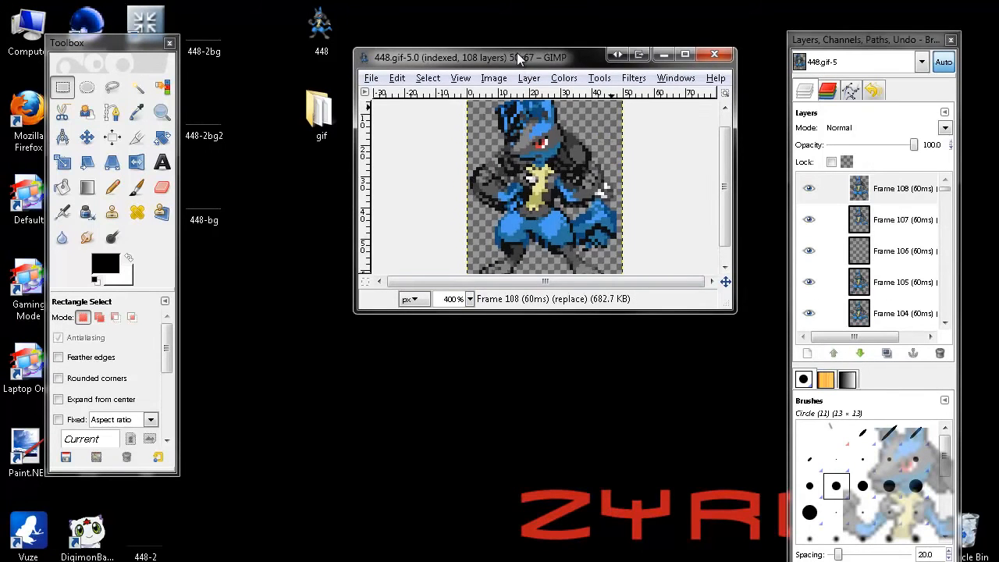
pyautogui.click(493, 62)
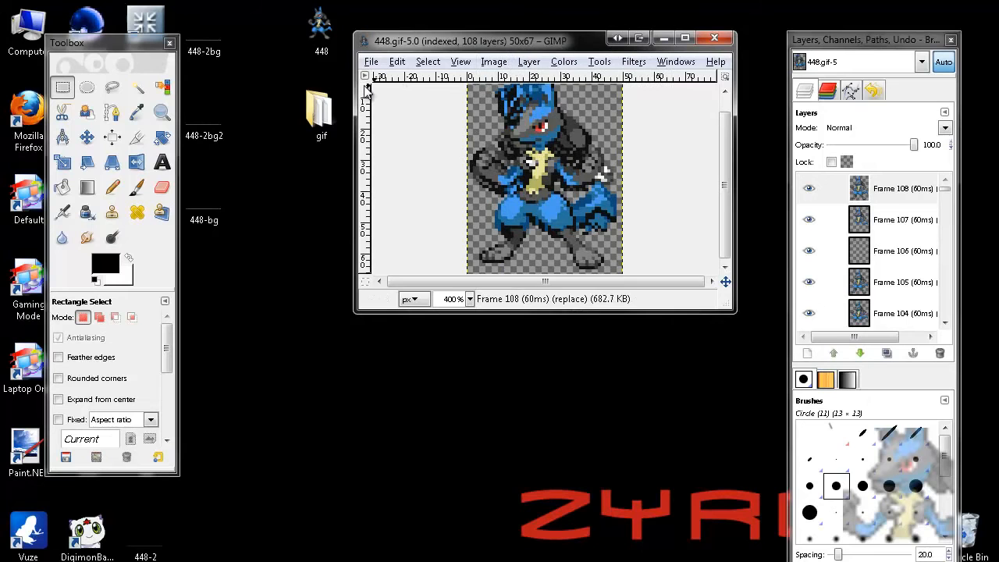
pyautogui.moveTo(62, 88)
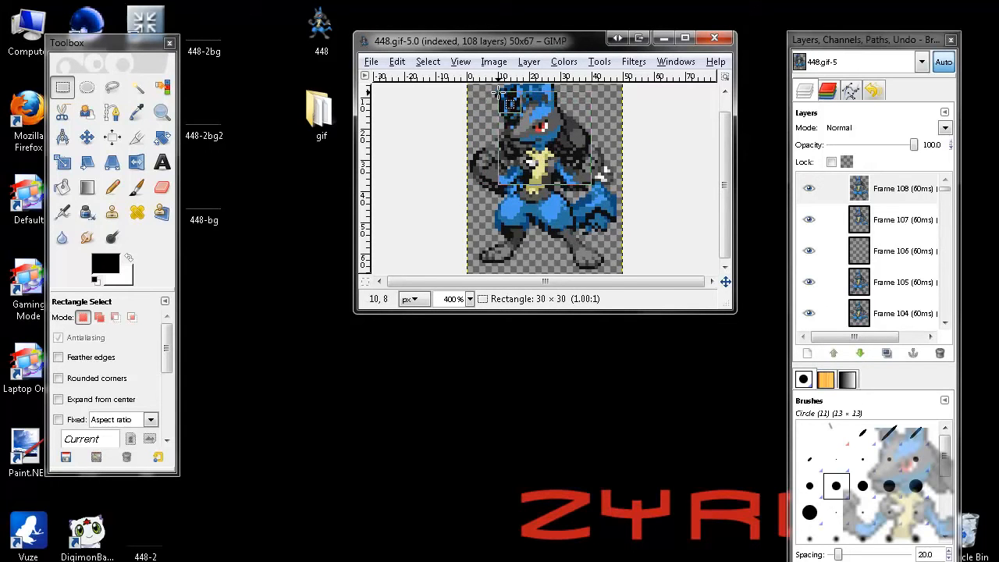
pyautogui.moveTo(511, 106); pyautogui.dragTo(538, 141)
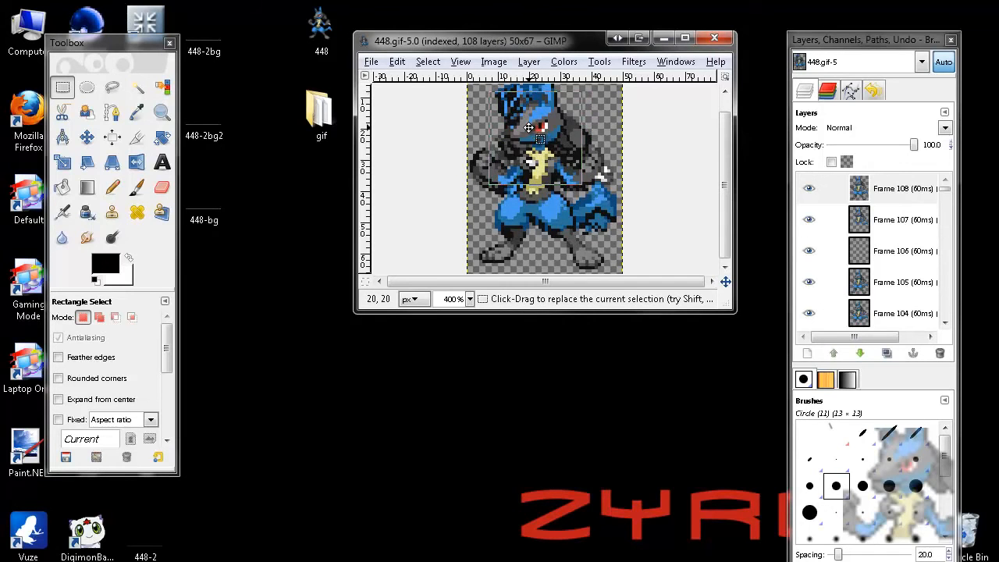
pyautogui.click(493, 61)
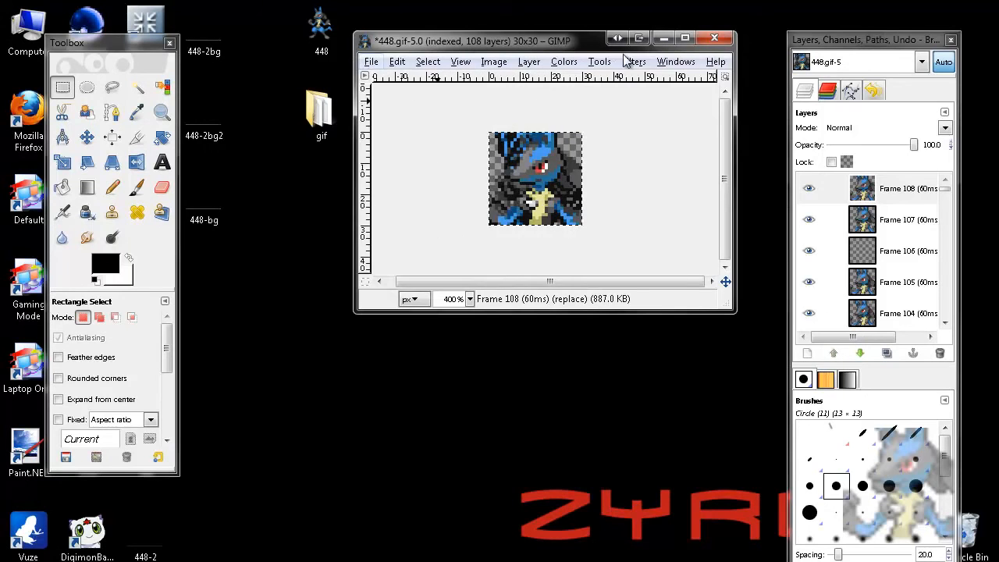
# Preview the cropped animation via Filters > Animation > Playback, then close the preview
pyautogui.click(634, 60)
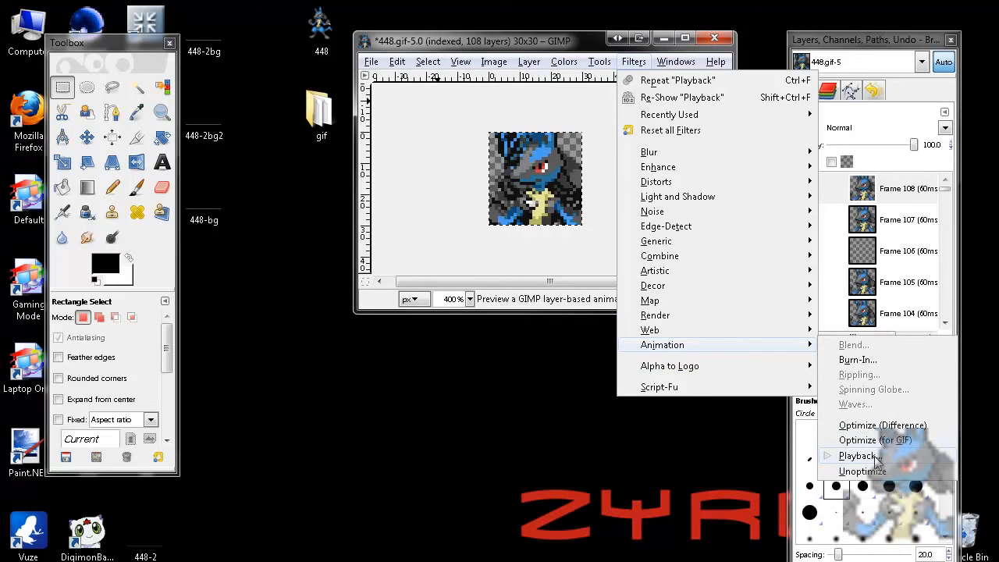
pyautogui.moveTo(858, 456)
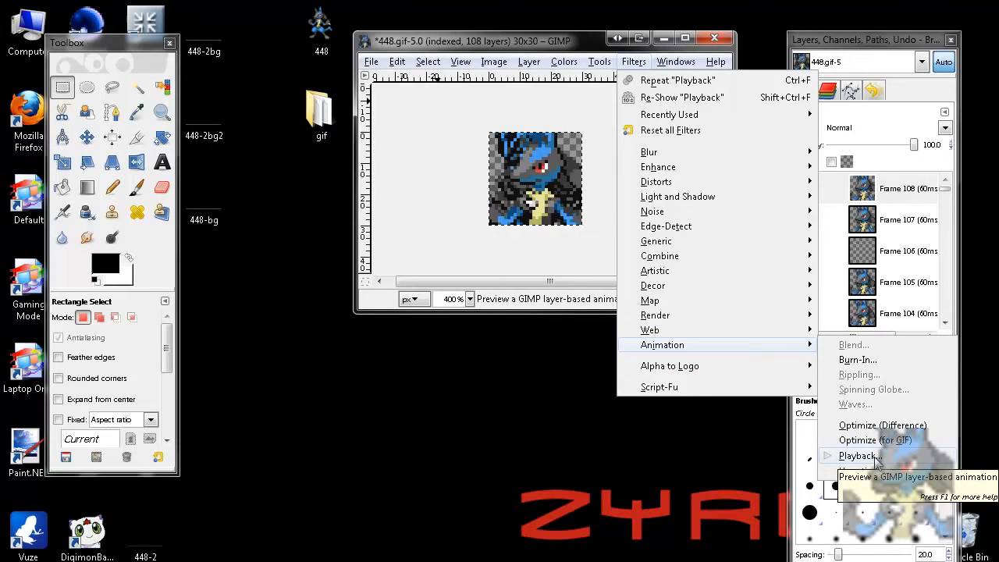
pyautogui.click(858, 456)
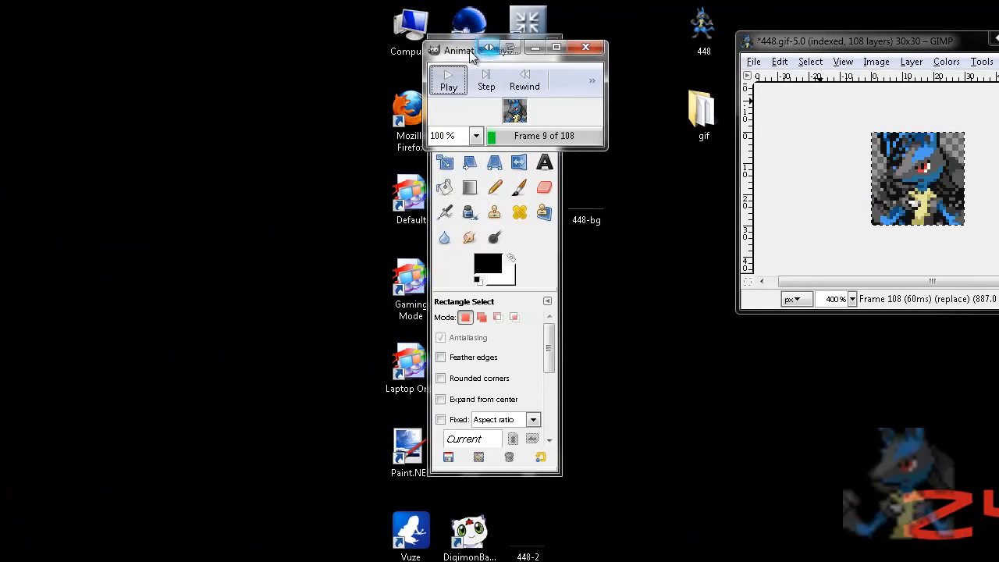
pyautogui.click(447, 78)
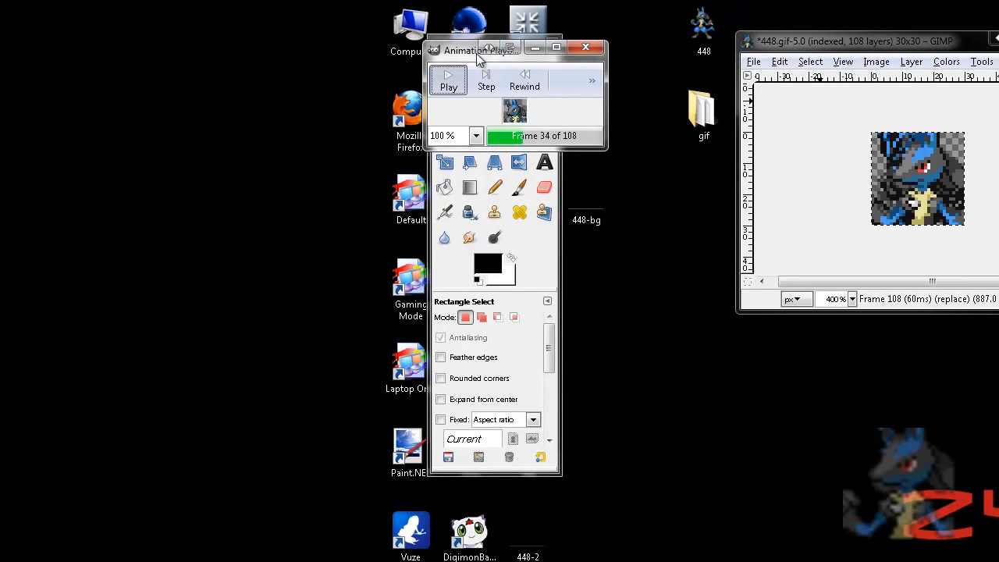
pyautogui.click(585, 47)
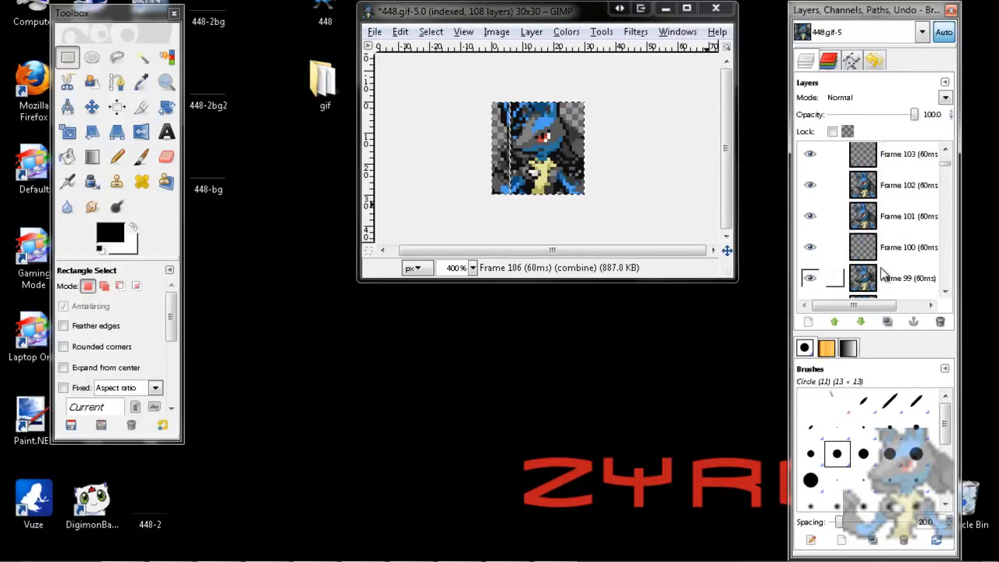
pyautogui.click(908, 188)
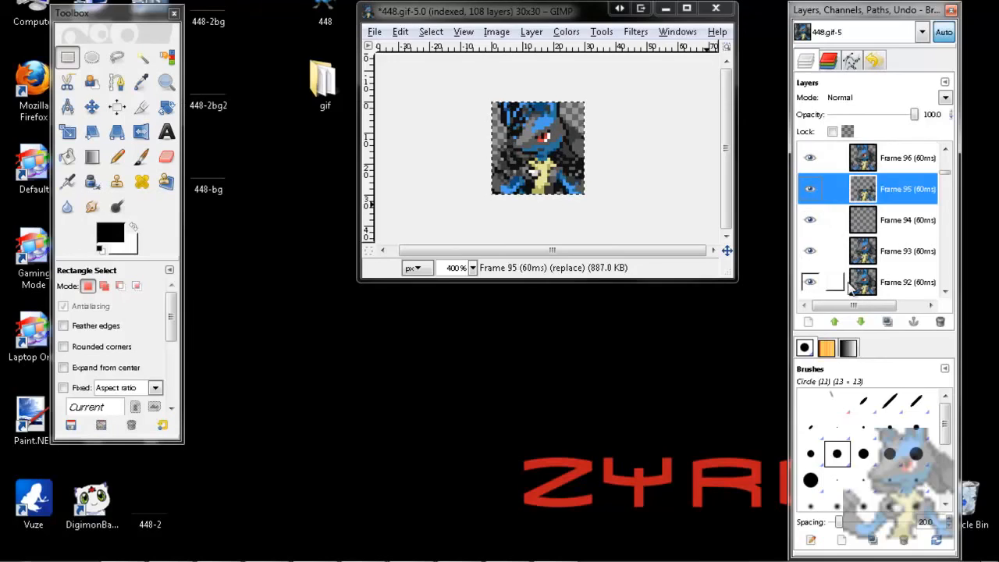
pyautogui.click(786, 56)
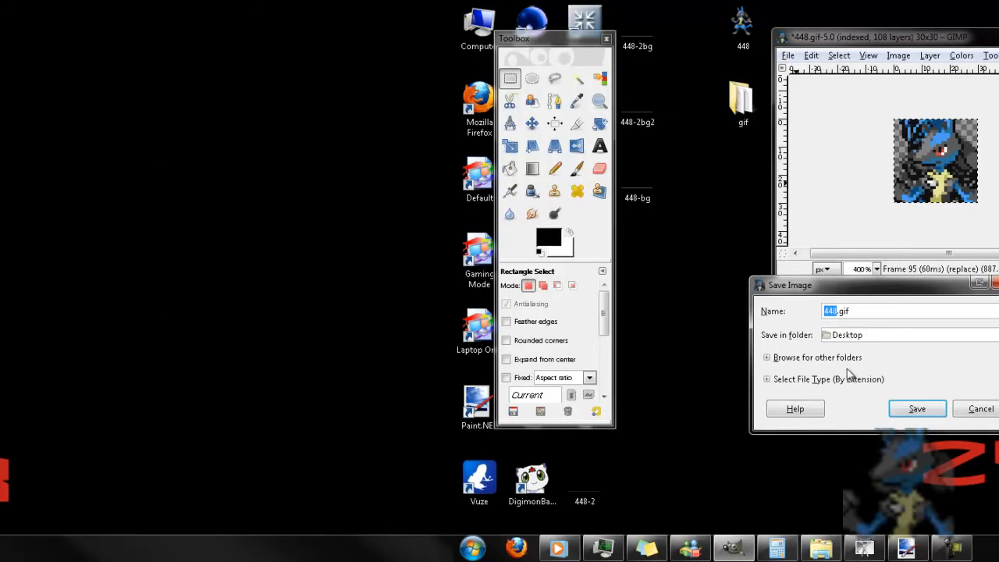
pyautogui.moveTo(824, 399)
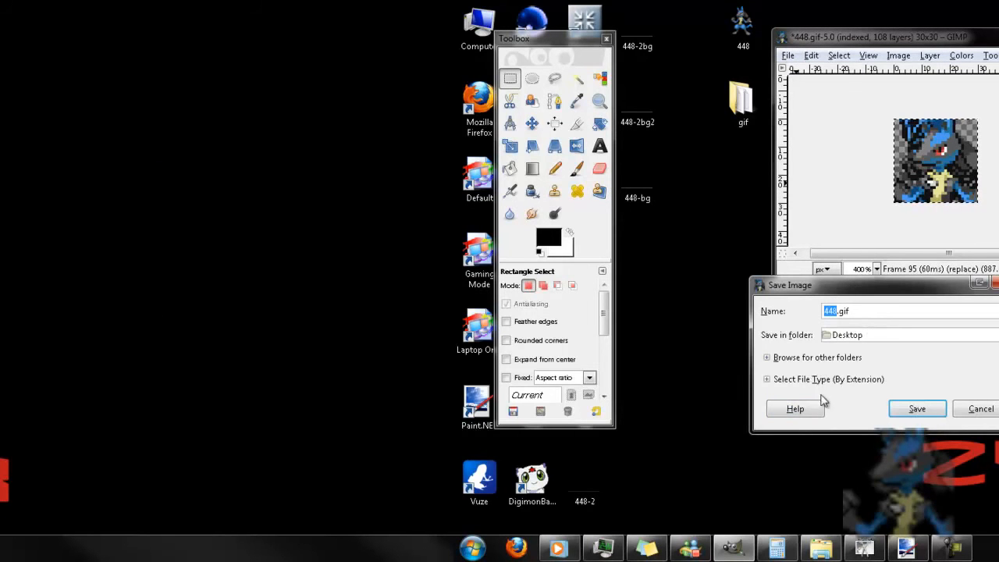
# Decline overwriting 448.gif, save as 4481.gif and export layers as animation frames
pyautogui.click(918, 409)
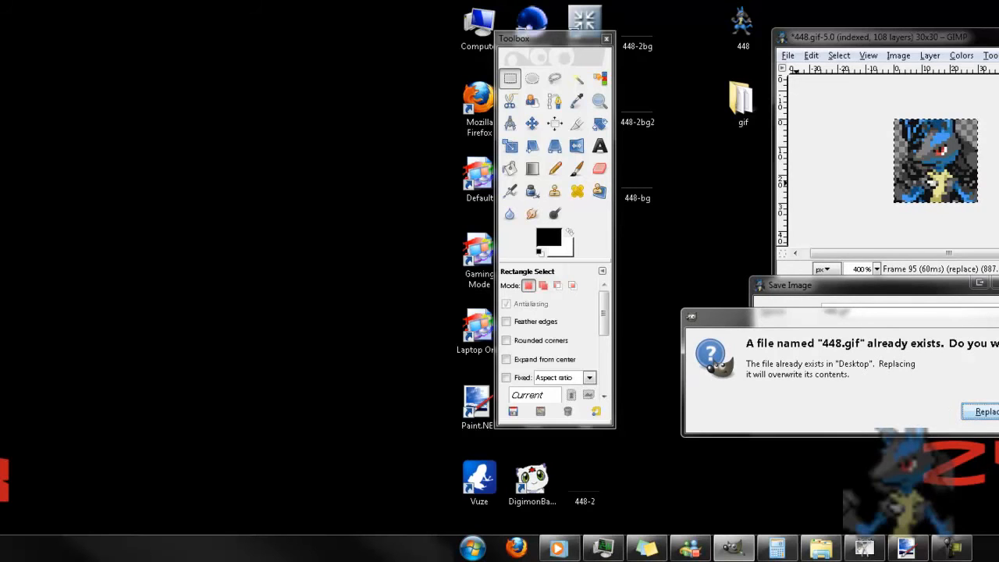
pyautogui.click(986, 412)
pyautogui.write('1')
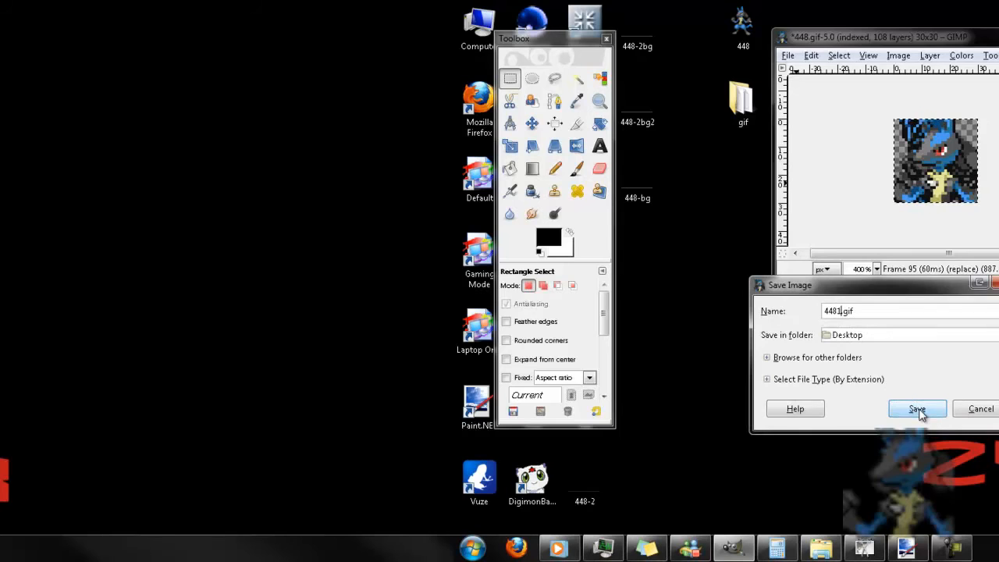
pyautogui.click(918, 409)
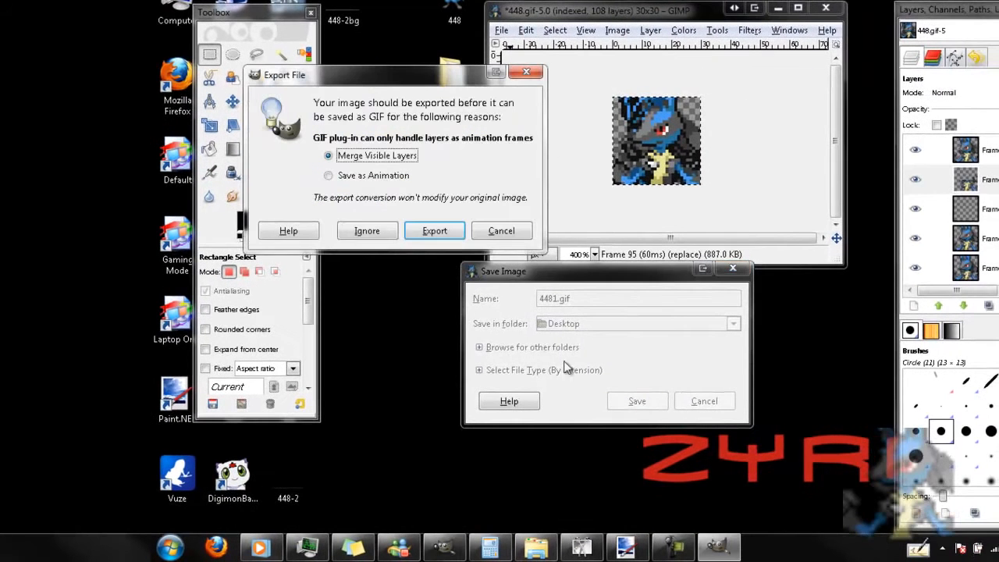
pyautogui.click(328, 174)
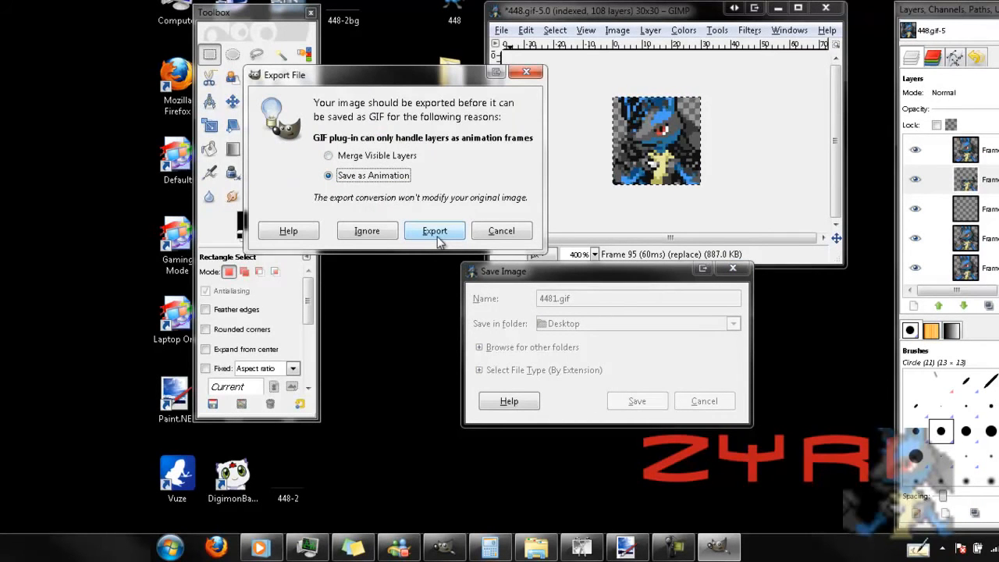
pyautogui.click(434, 231)
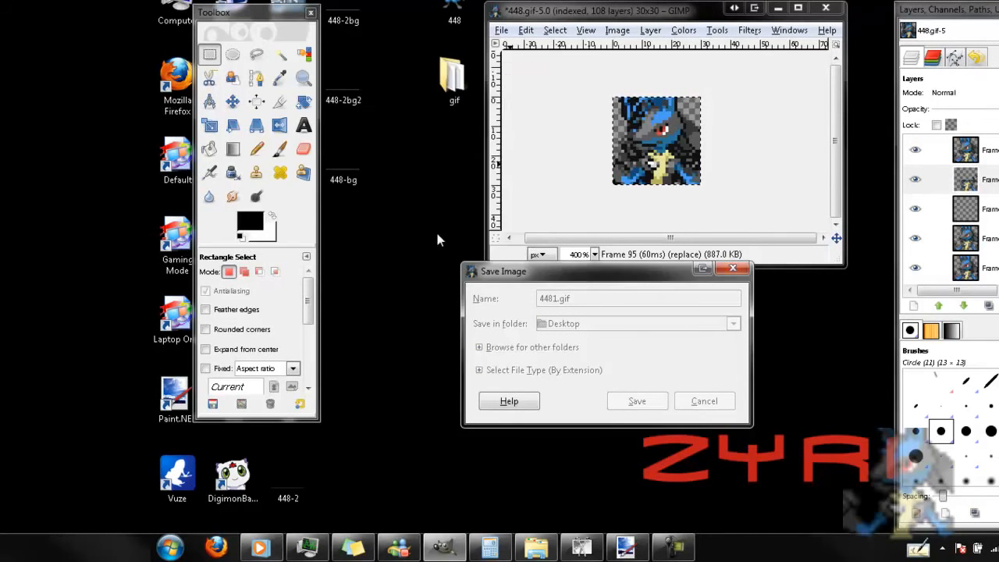
# Confirm the GIF export options and close the image window in GIMP
pyautogui.click(637, 399)
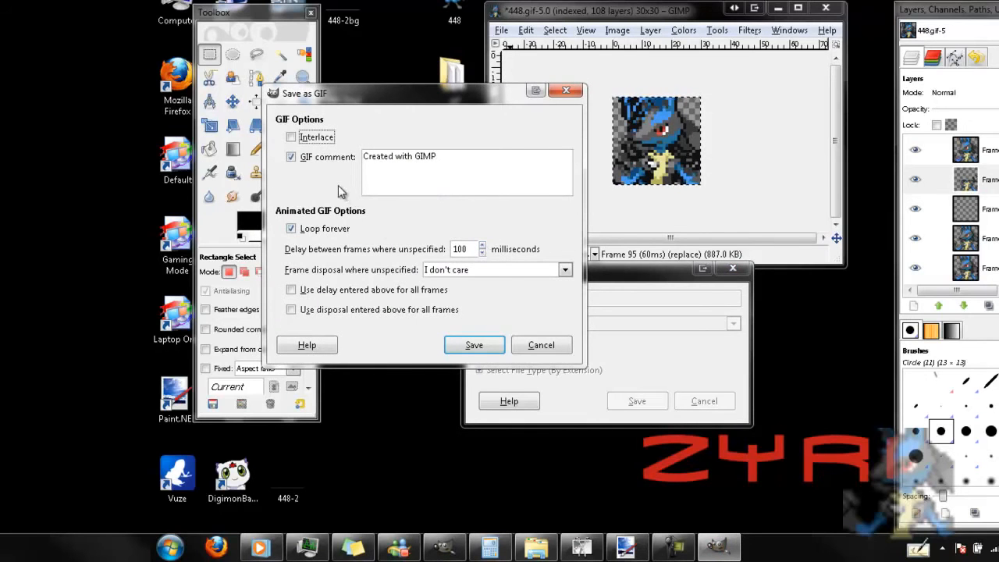
pyautogui.click(565, 269)
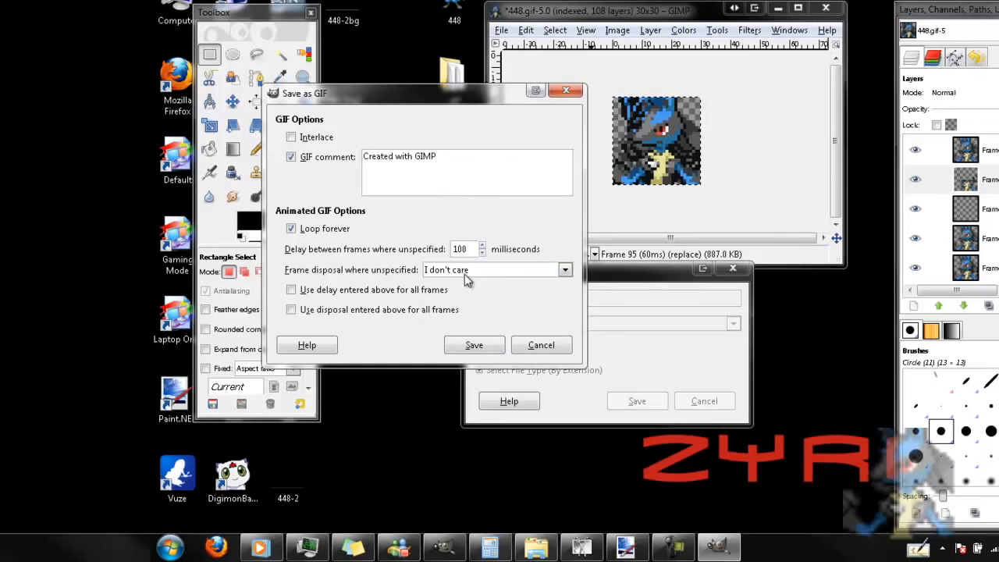
pyautogui.click(474, 345)
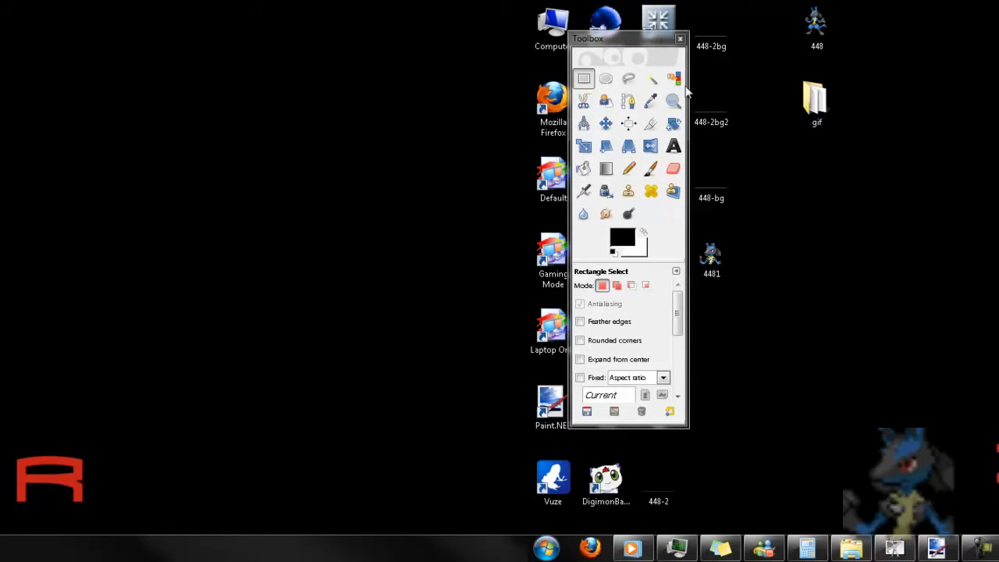
# Close the GIMP toolbox and bring up the GifSplitter window
pyautogui.click(680, 38)
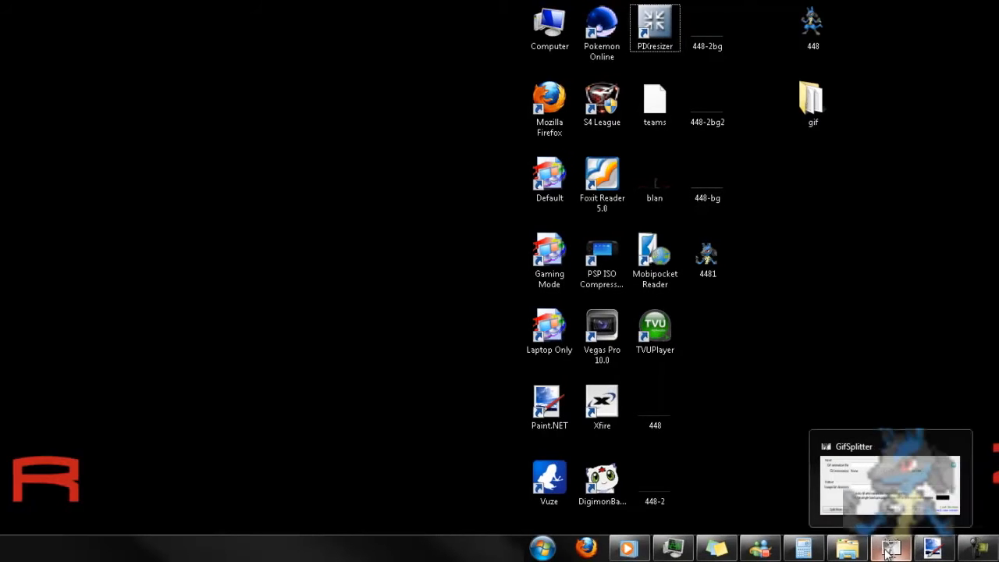
pyautogui.click(889, 477)
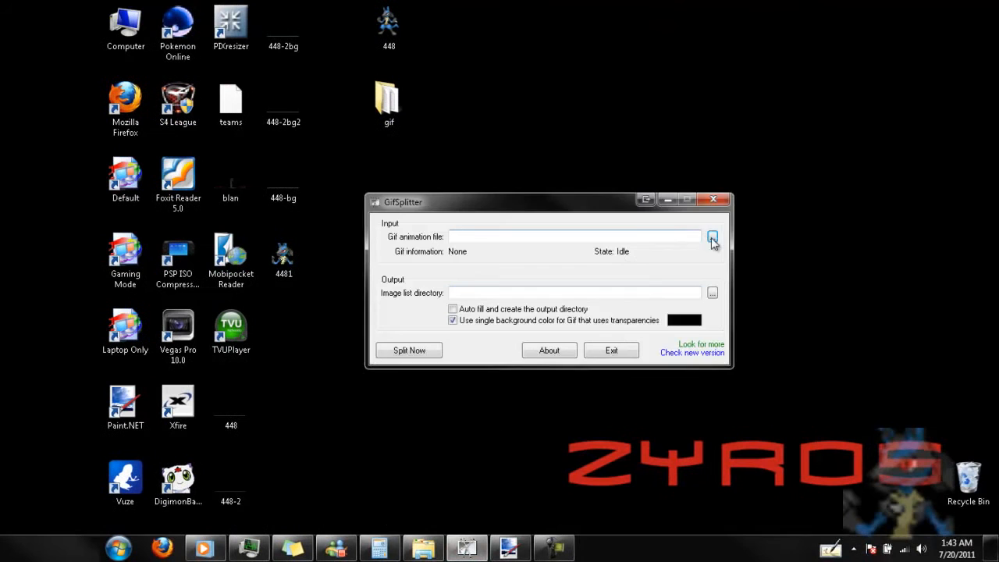
# Load Desktop\4481.gif into GifSplitter as the animation to split
pyautogui.moveTo(546, 203); pyautogui.dragTo(546, 206)
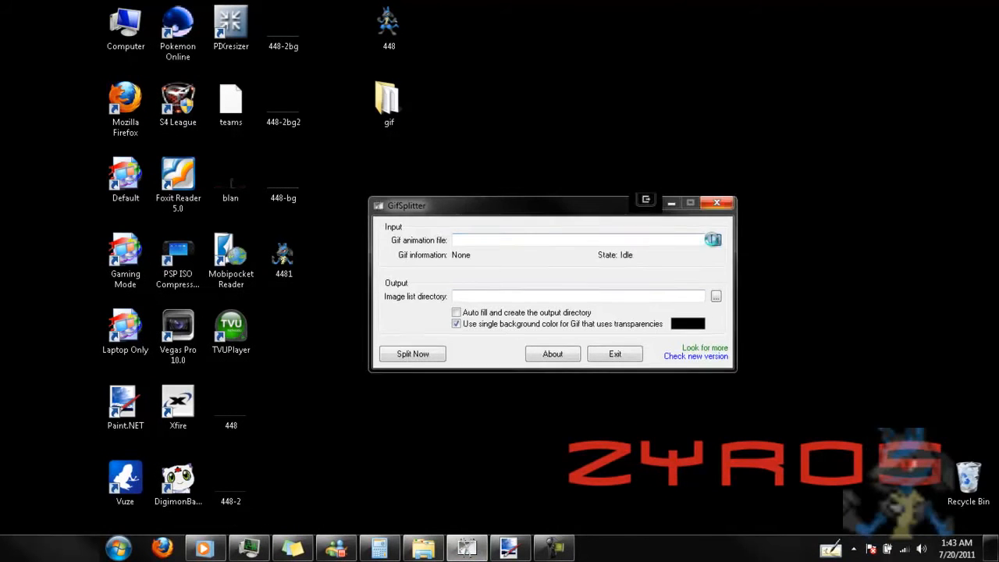
pyautogui.click(711, 241)
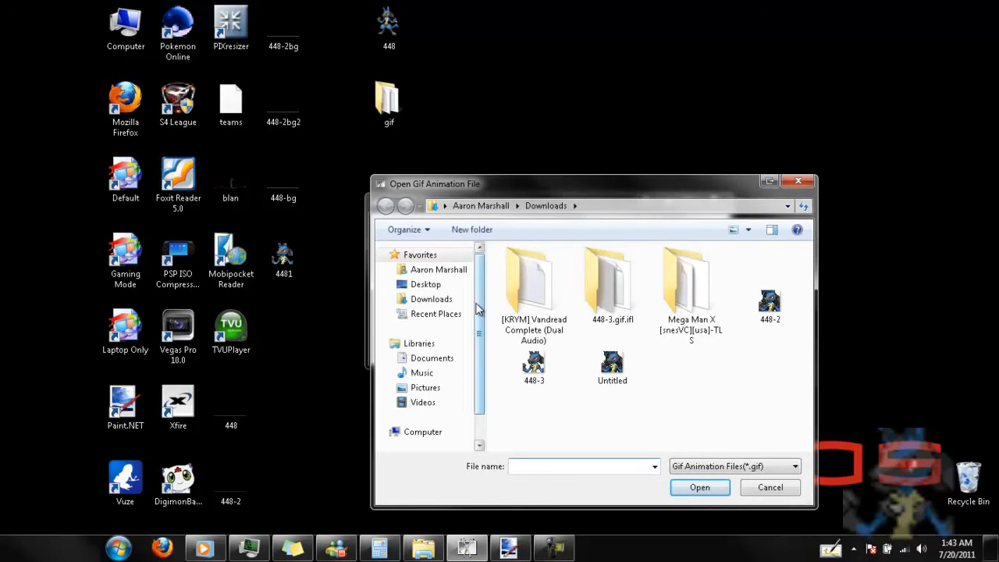
pyautogui.click(426, 284)
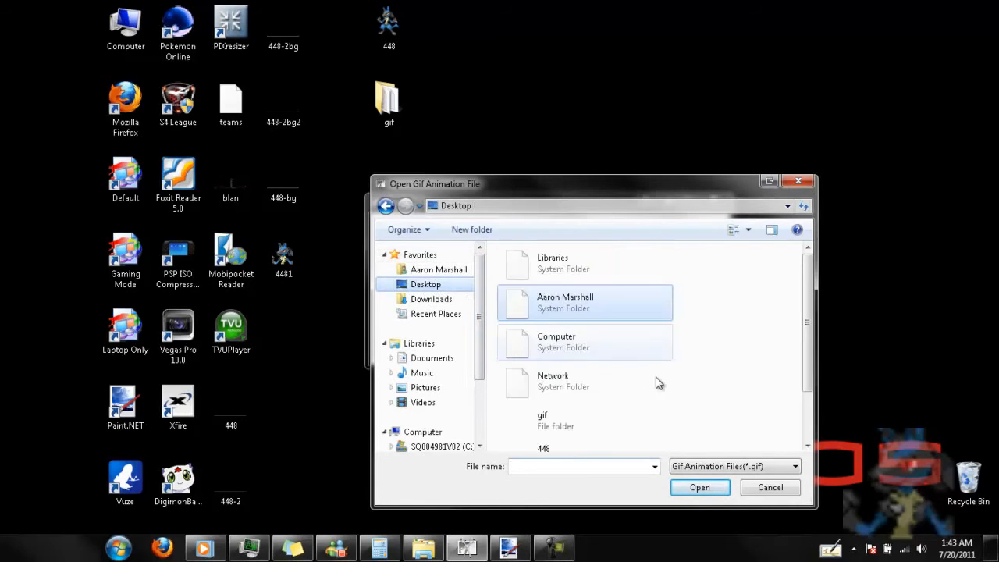
pyautogui.scroll(-3)
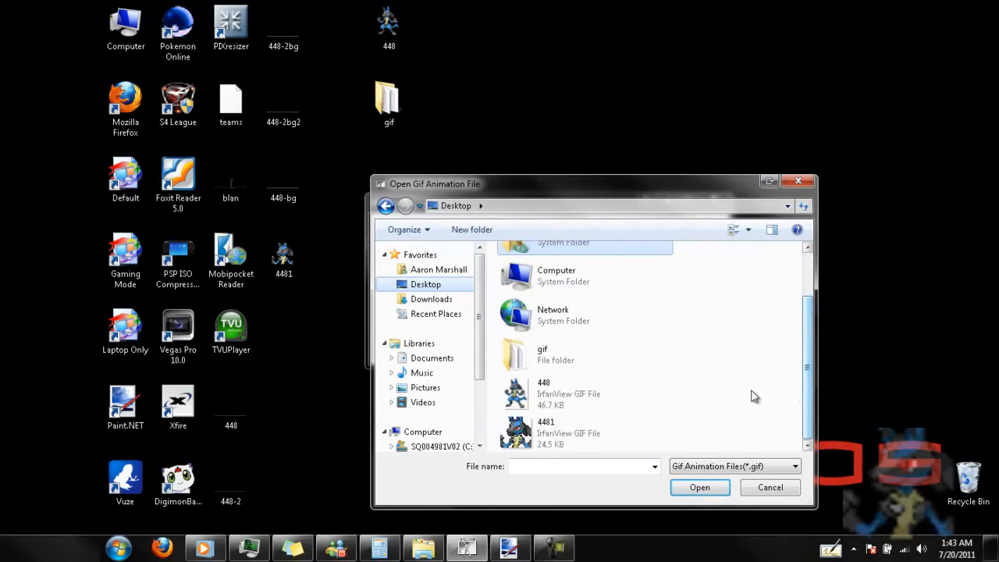
pyautogui.click(546, 434)
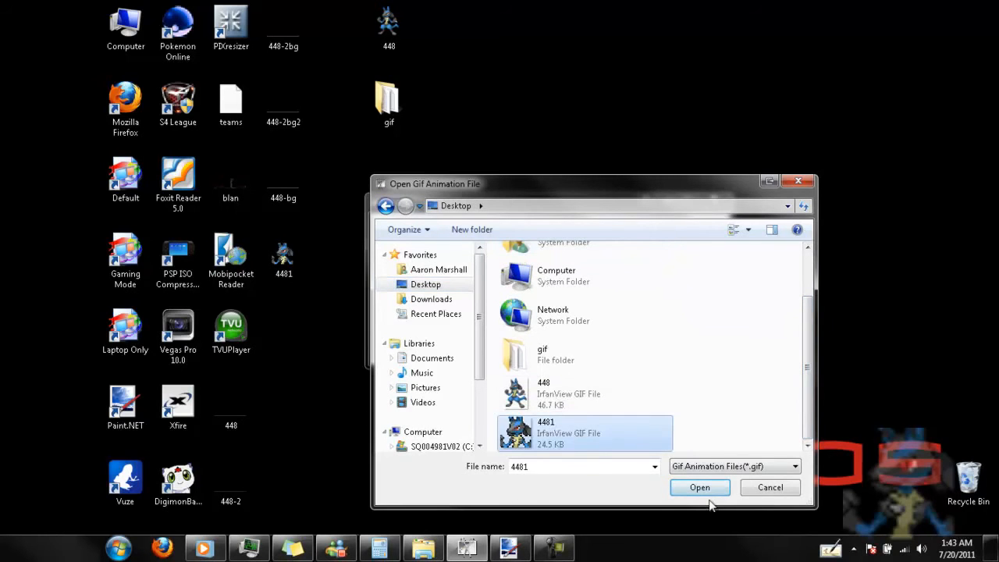
pyautogui.click(699, 487)
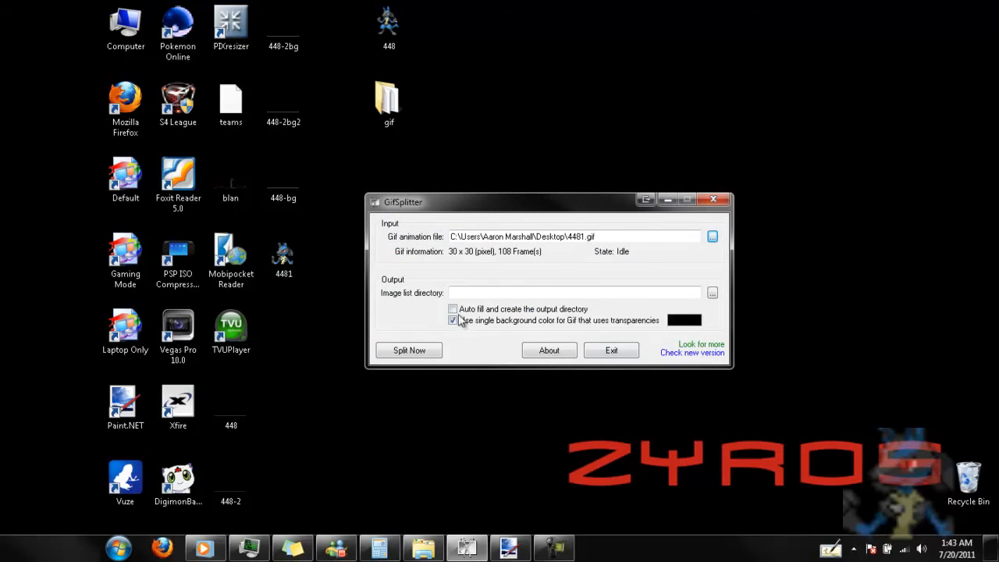
# Split it into frame images in an auto-created 4481.gif.ifl folder, then close GifSplitter
pyautogui.click(452, 309)
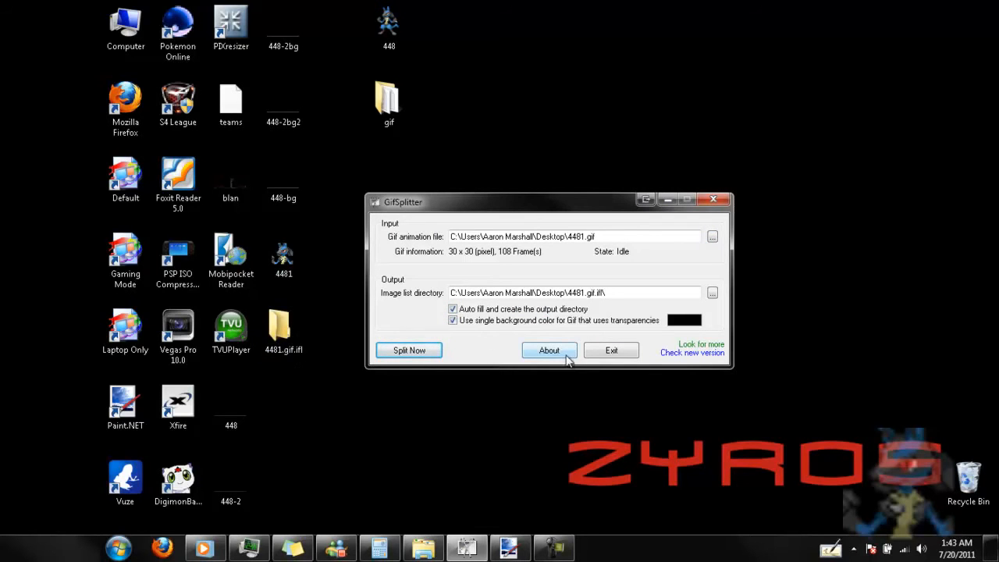
pyautogui.click(409, 350)
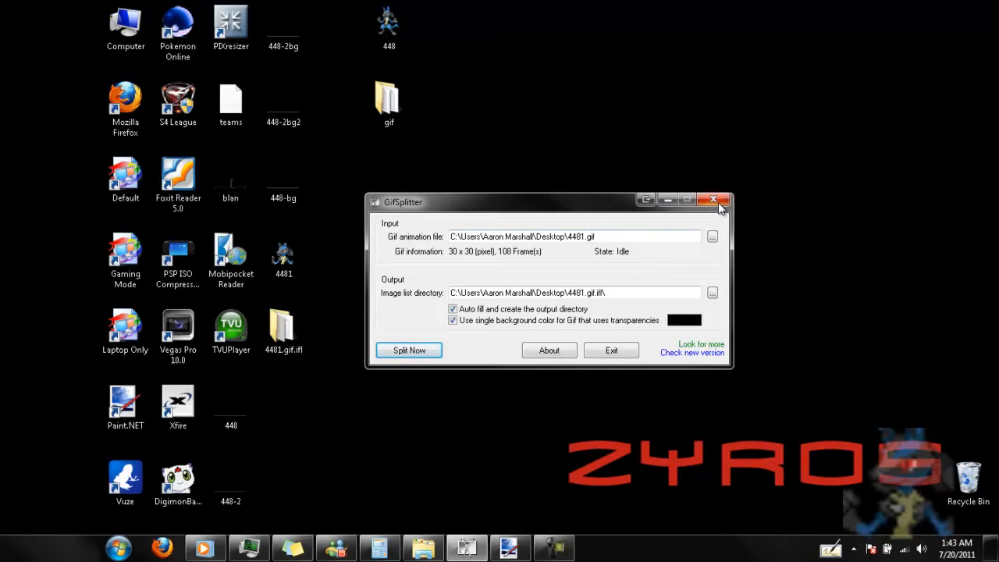
pyautogui.click(713, 200)
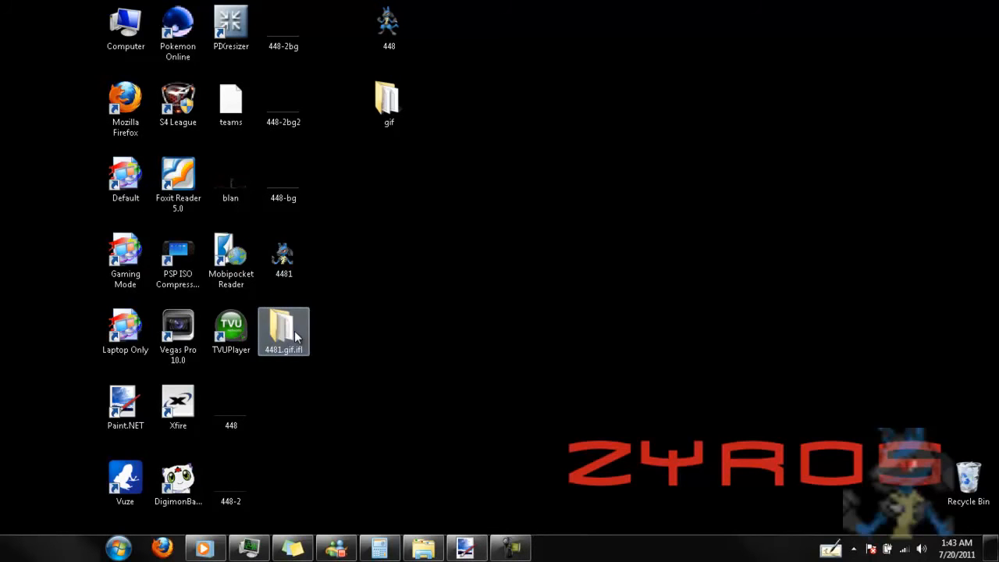
pyautogui.doubleClick(284, 326)
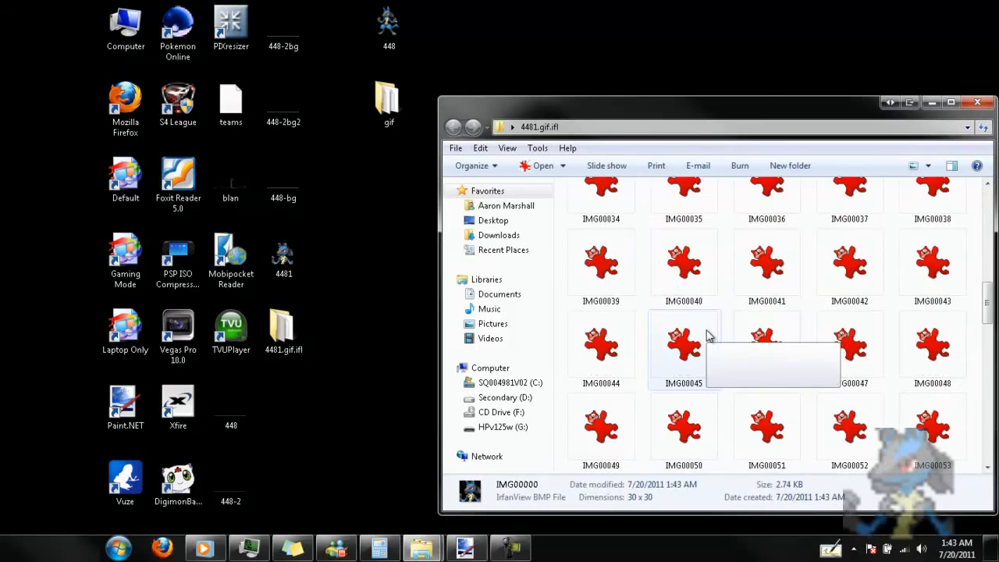
pyautogui.scroll(-3)
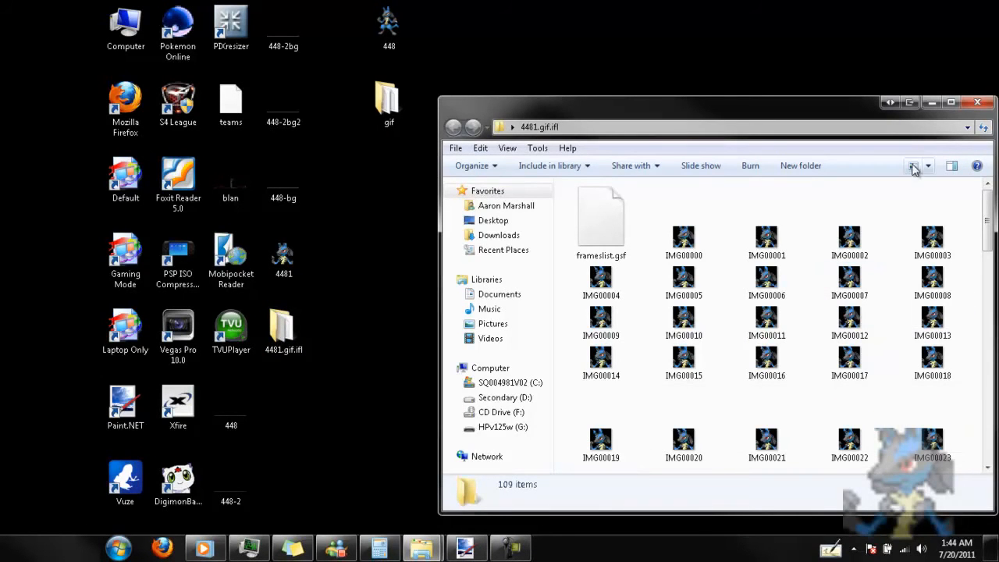
pyautogui.click(976, 103)
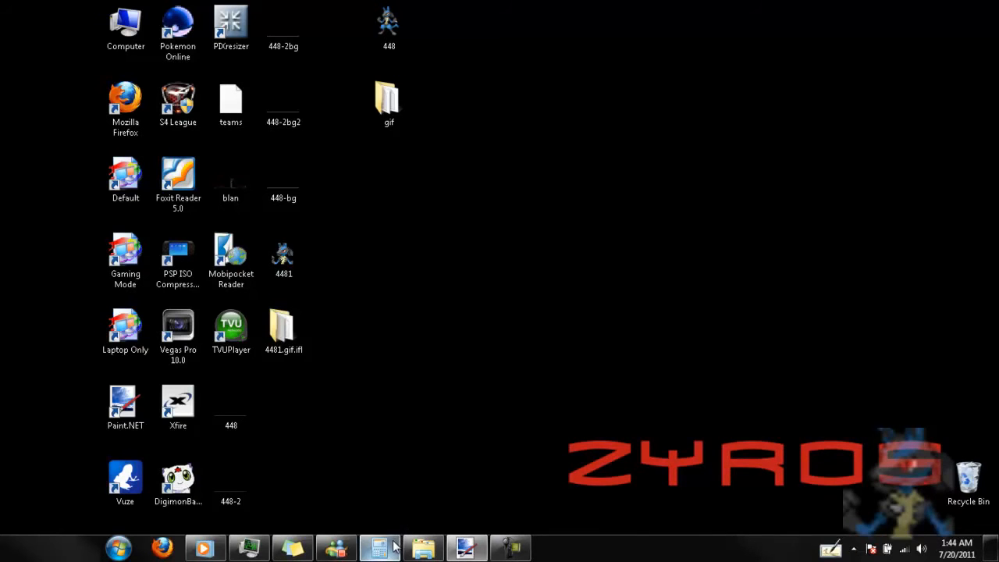
# In Calculator, enter the 30-pixel frame width and multiply
pyautogui.click(380, 546)
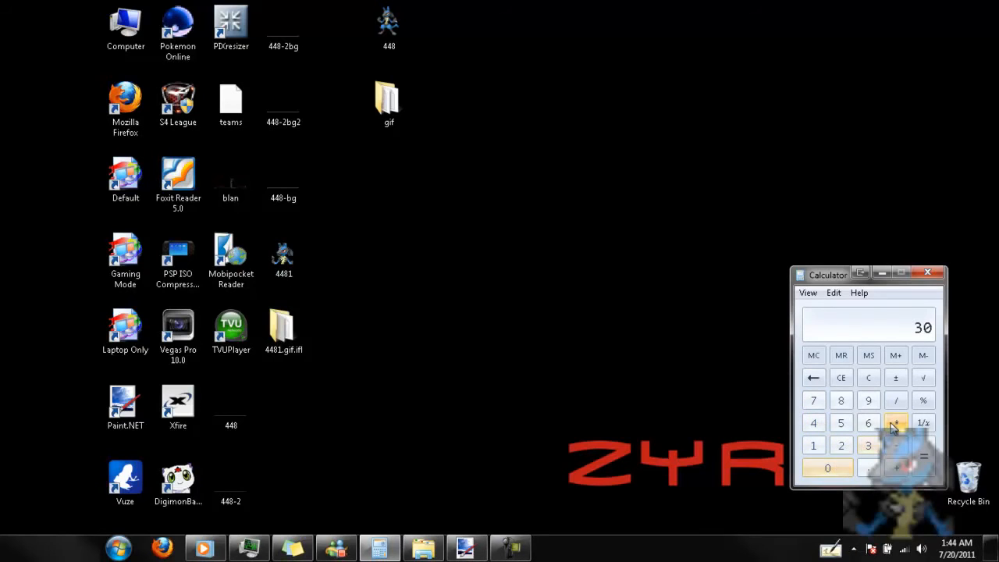
pyautogui.click(896, 421)
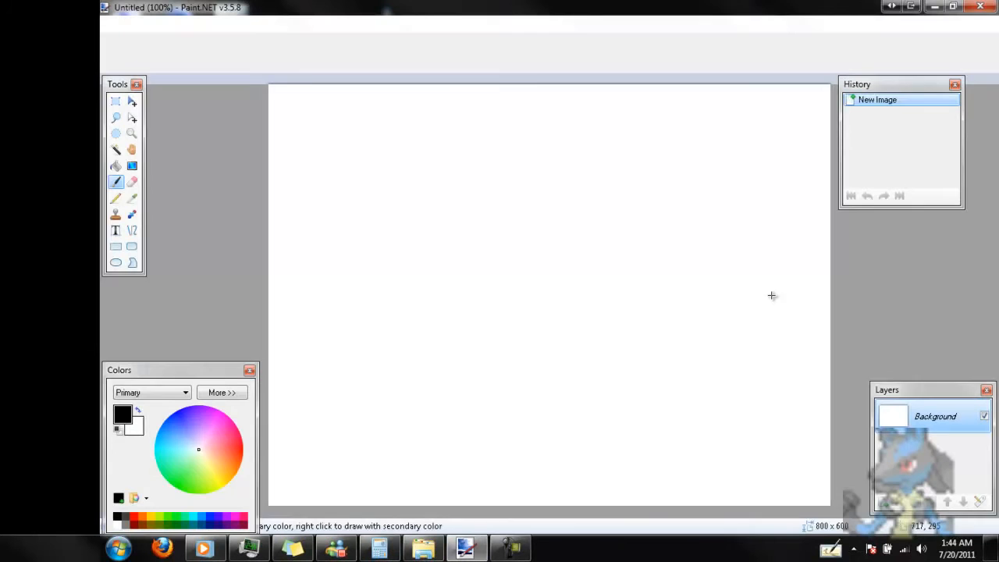
# Create a new blank Paint.NET image 3240 pixels wide as a thin strip
pyautogui.click(115, 25)
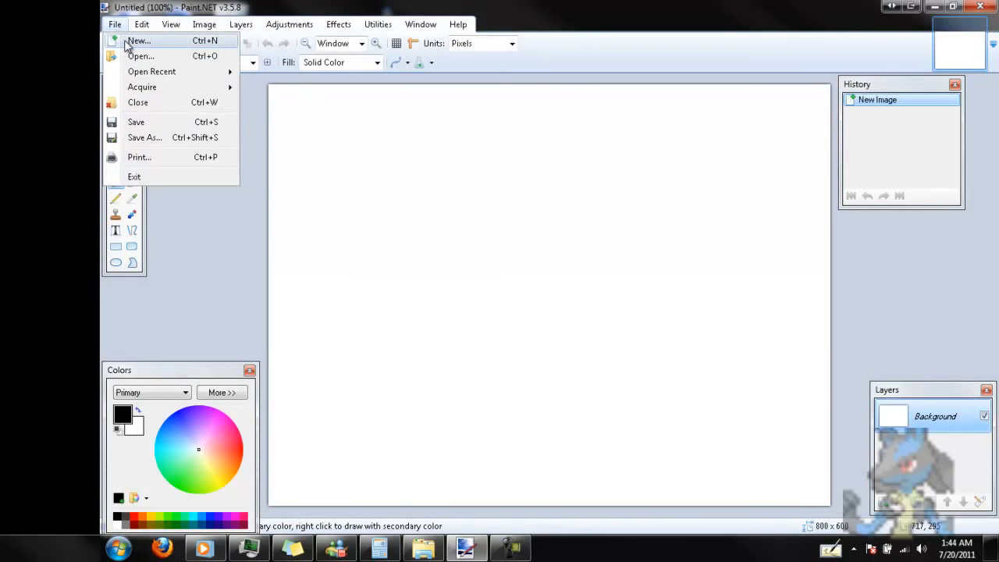
pyautogui.click(139, 41)
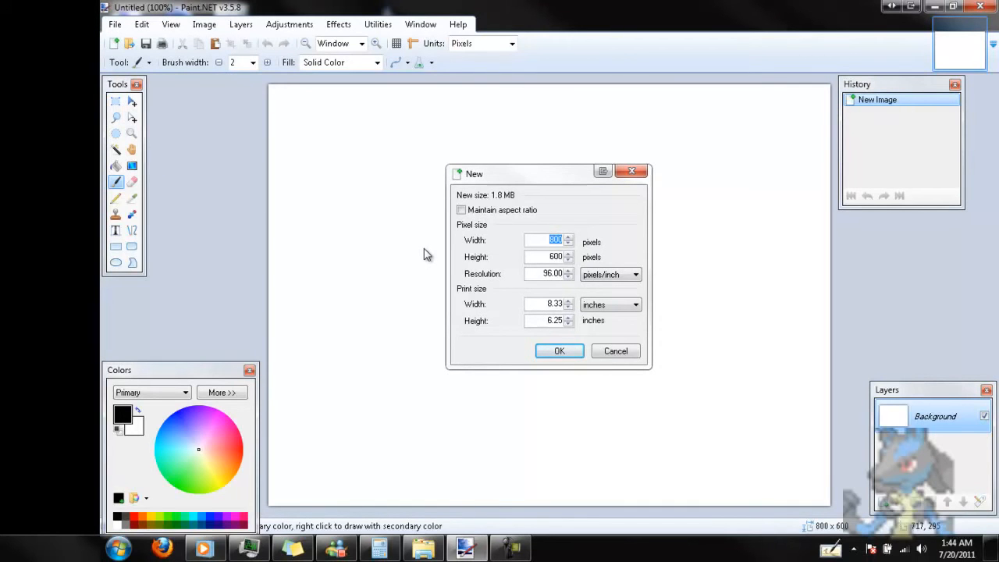
pyautogui.write('3240')
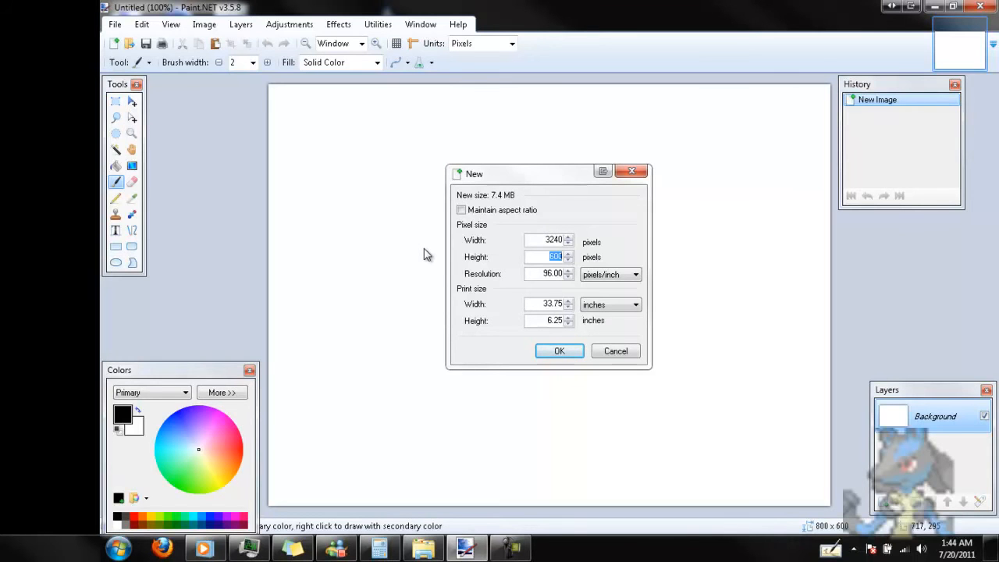
pyautogui.click(559, 350)
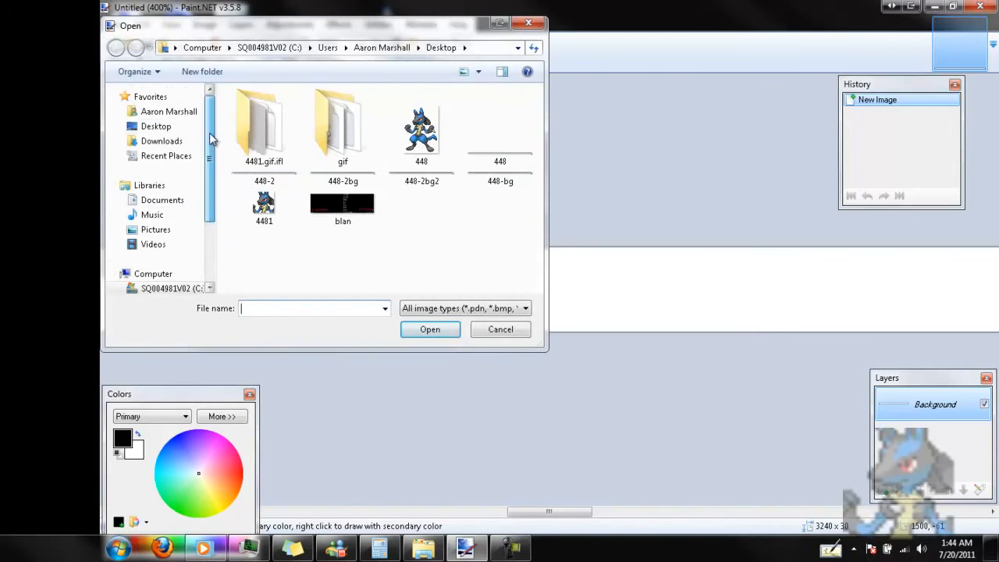
# Browse to the Desktop's 4481.gif.ifl folder of split Lucario frames in the Open dialog
pyautogui.click(156, 125)
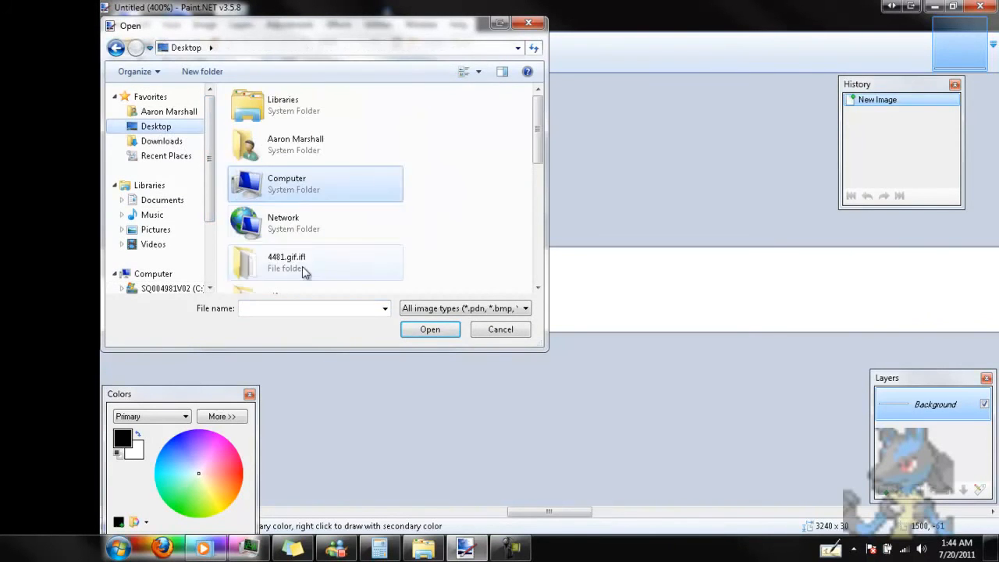
pyautogui.doubleClick(287, 263)
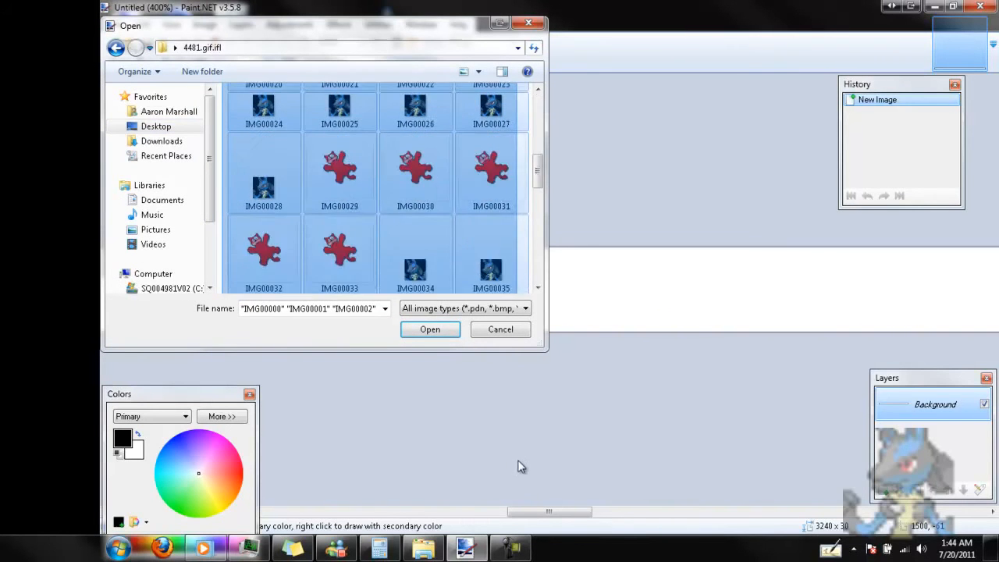
pyautogui.scroll(-3)
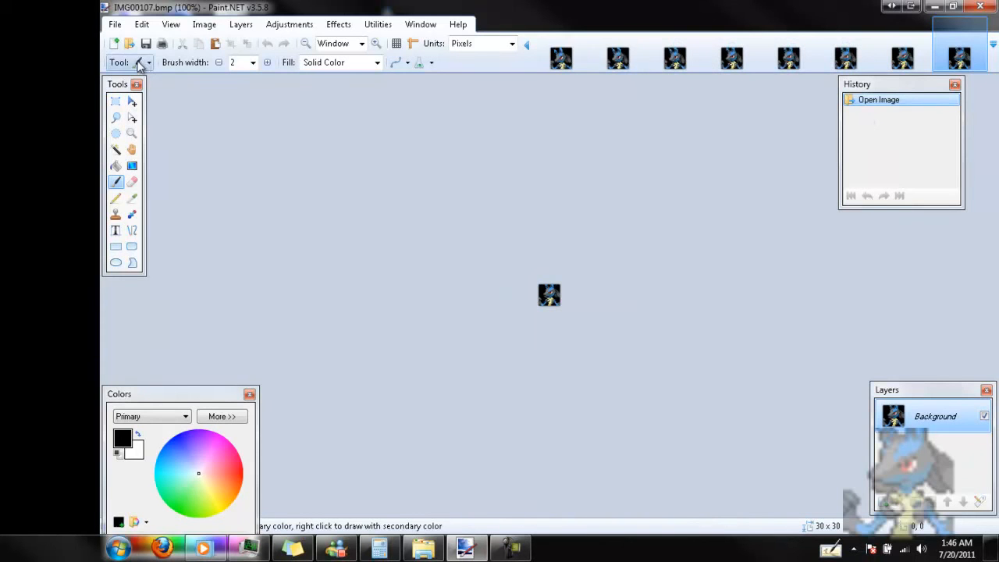
# Copy the first frame IMG00000 and the next frame from their image tabs
pyautogui.click(562, 57)
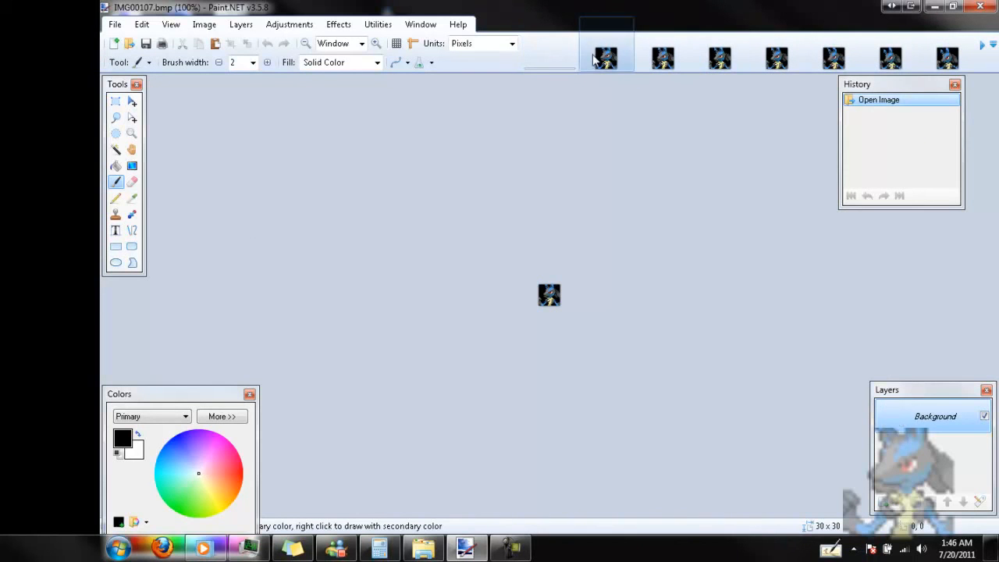
pyautogui.click(606, 57)
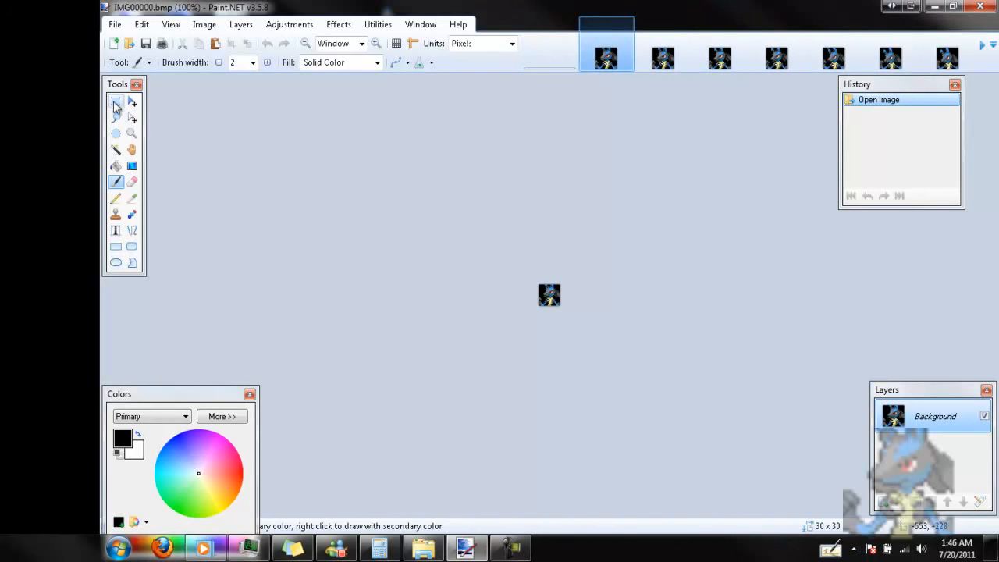
pyautogui.click(116, 101)
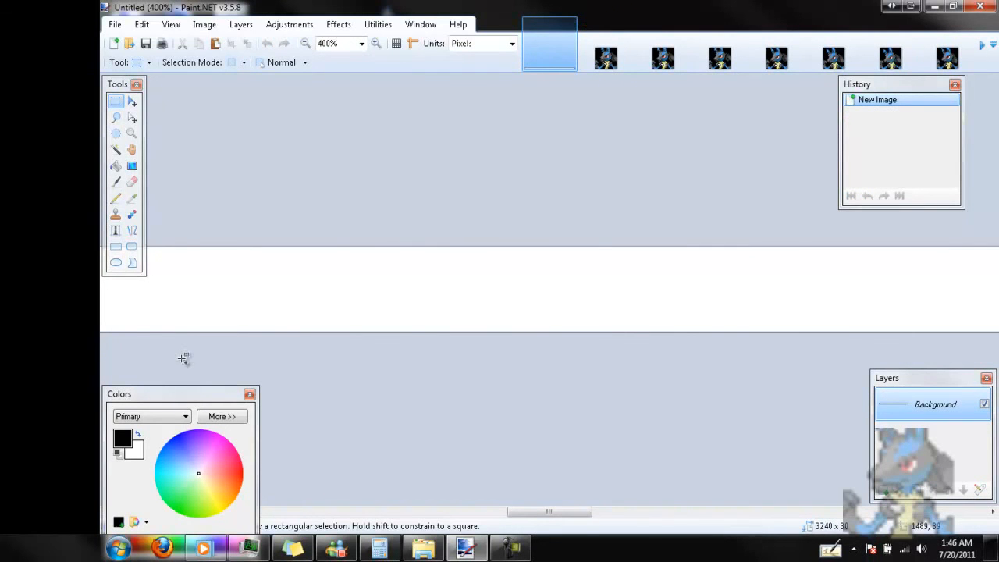
pyautogui.click(606, 58)
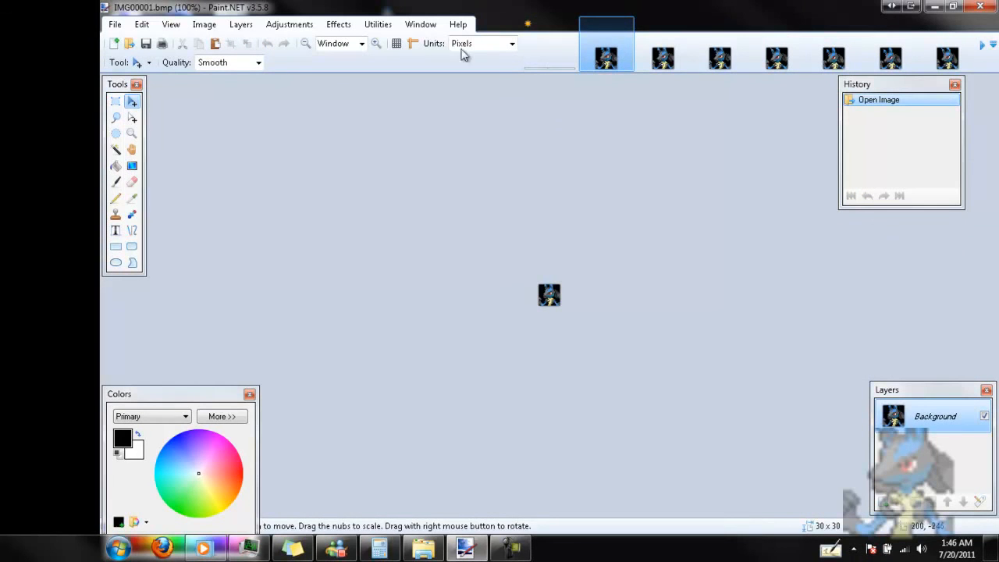
# Paste both frames into the 3240-pixel strip, dragging the second right beside the first
pyautogui.click(115, 102)
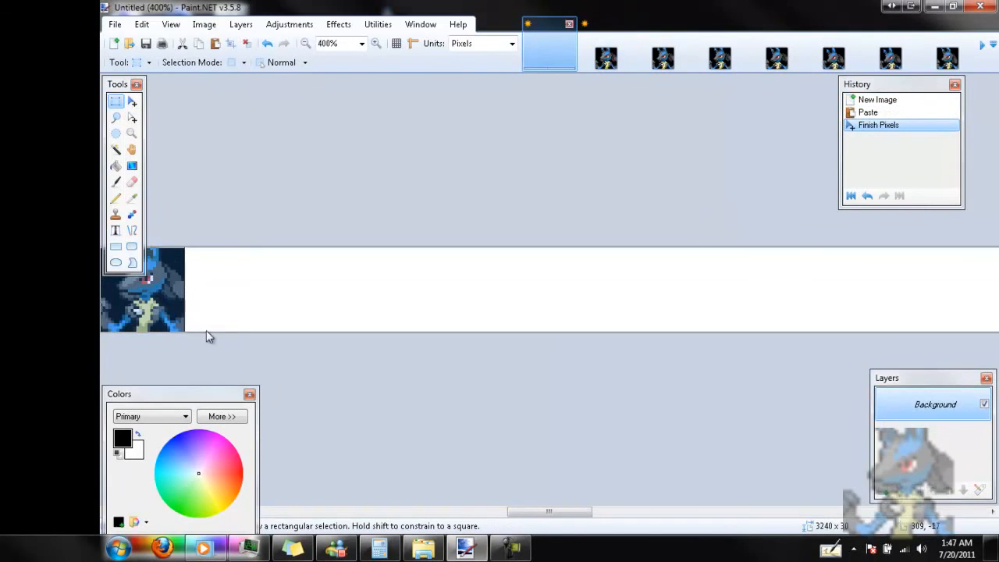
pyautogui.click(131, 99)
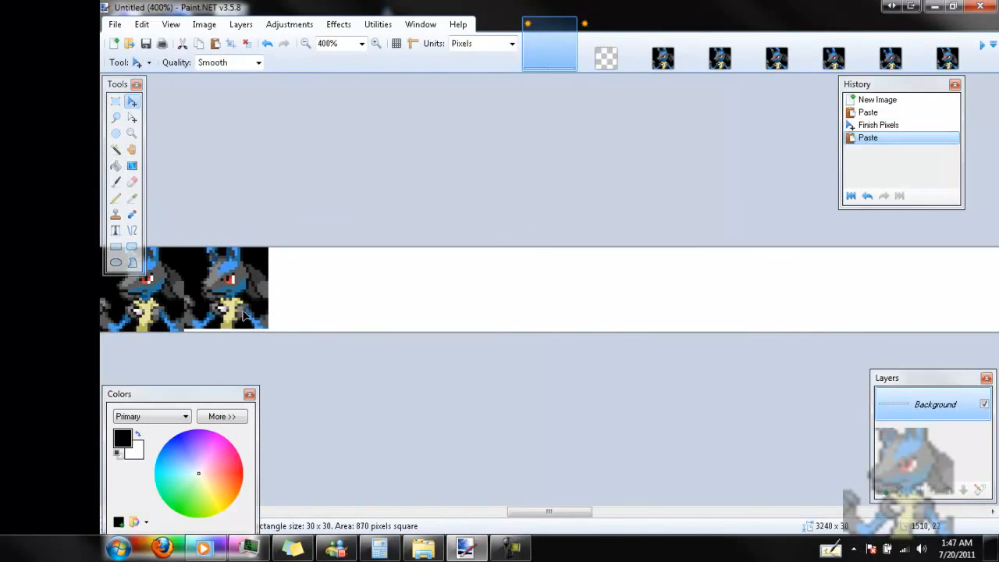
pyautogui.moveTo(156, 289); pyautogui.dragTo(226, 289)
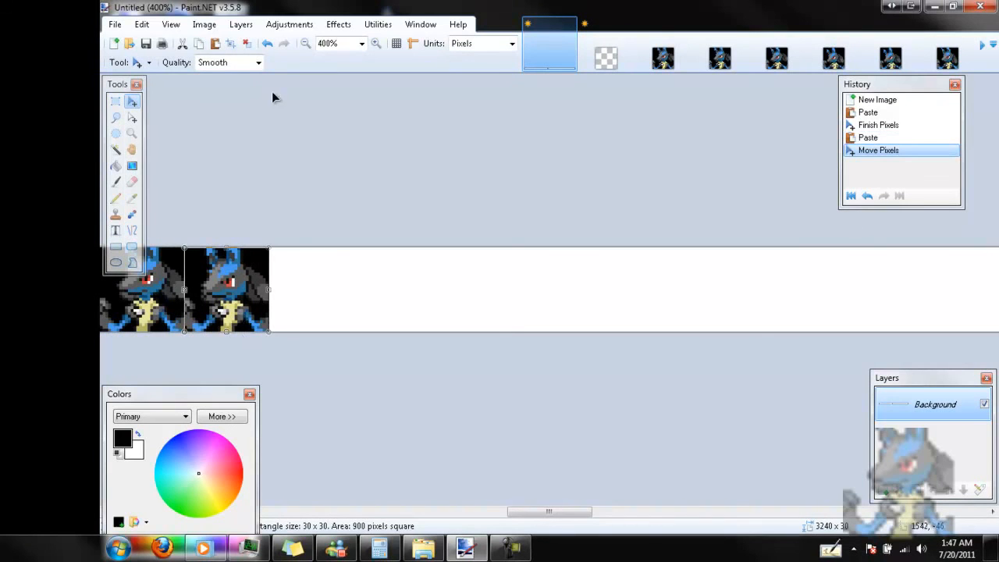
pyautogui.click(116, 25)
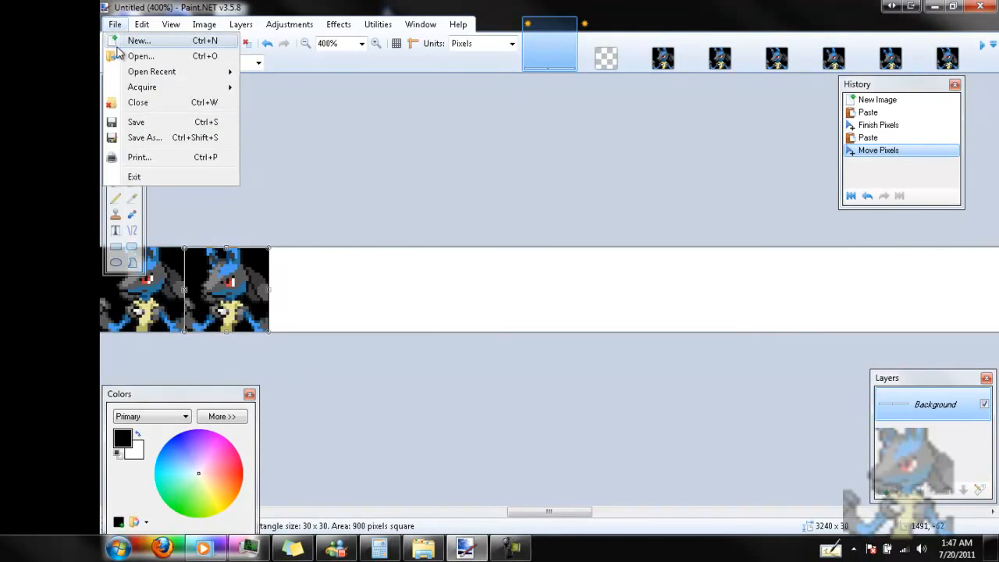
# Open the finished 448.png strip of Lucario frames and zoom in on it
pyautogui.click(140, 56)
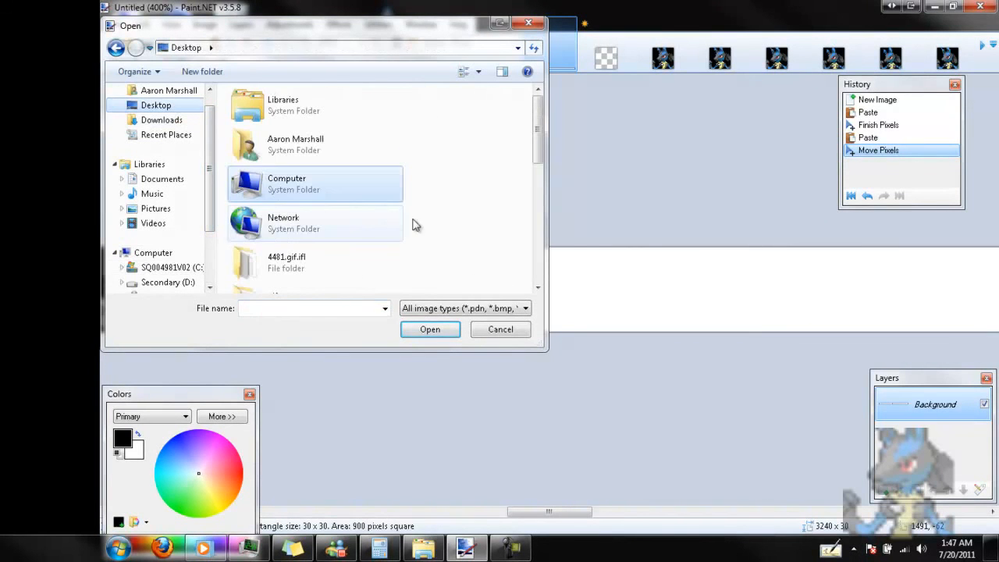
pyautogui.scroll(-3)
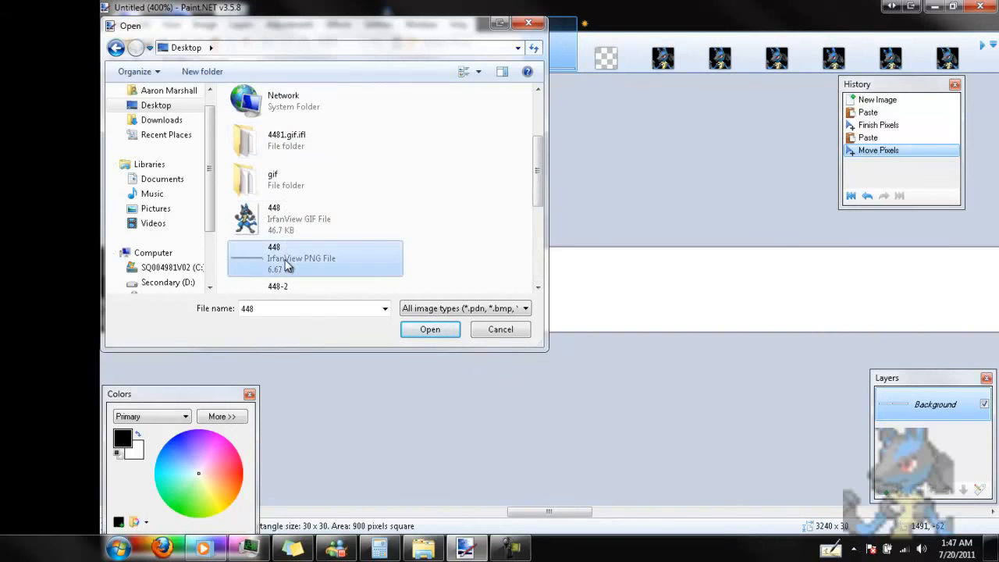
pyautogui.click(430, 327)
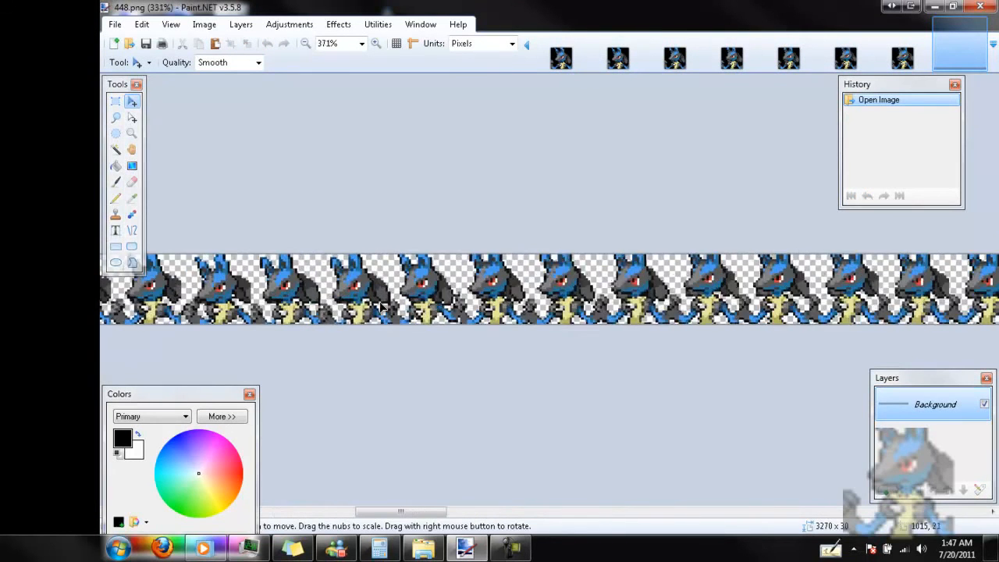
pyautogui.click(376, 43)
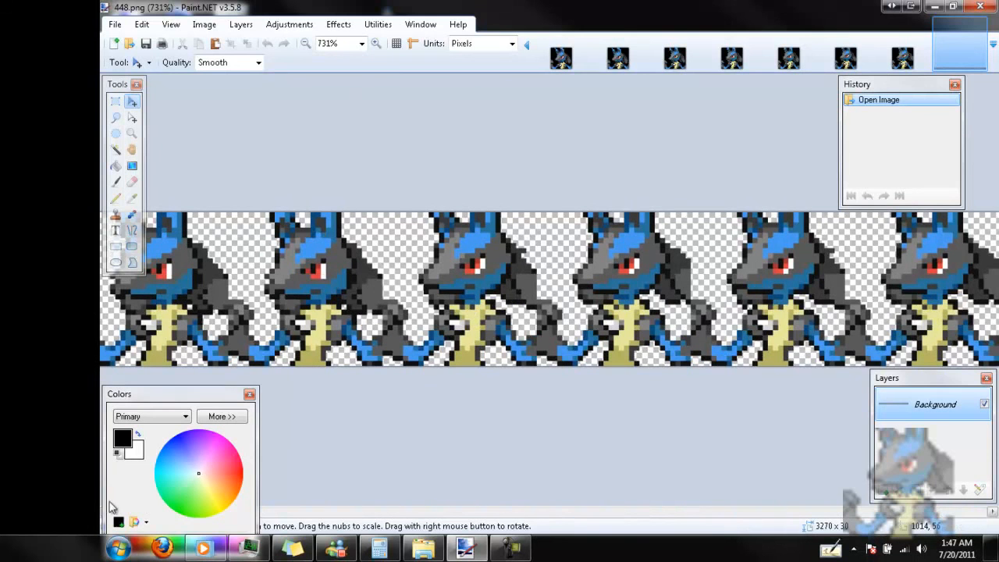
pyautogui.click(115, 25)
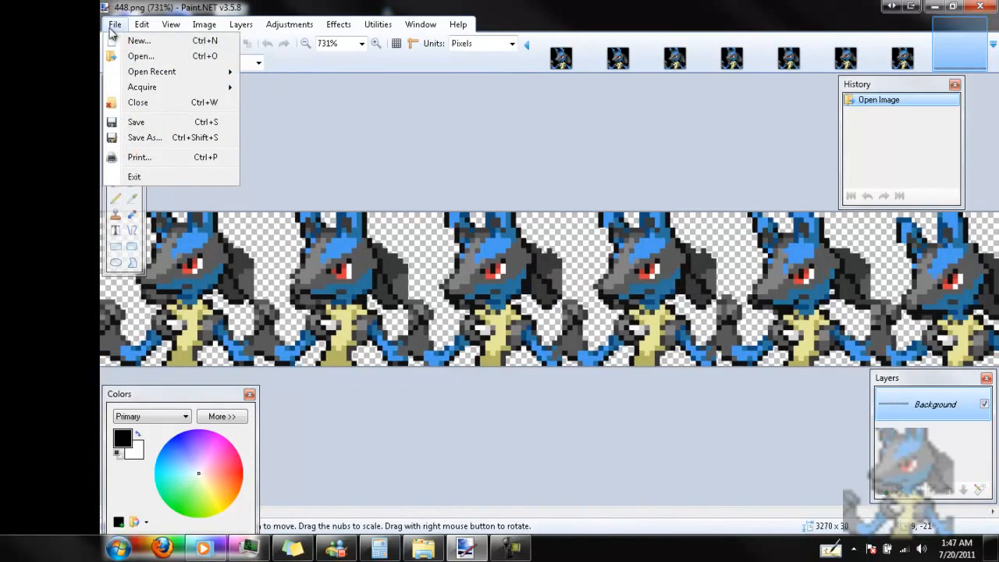
pyautogui.moveTo(141, 56)
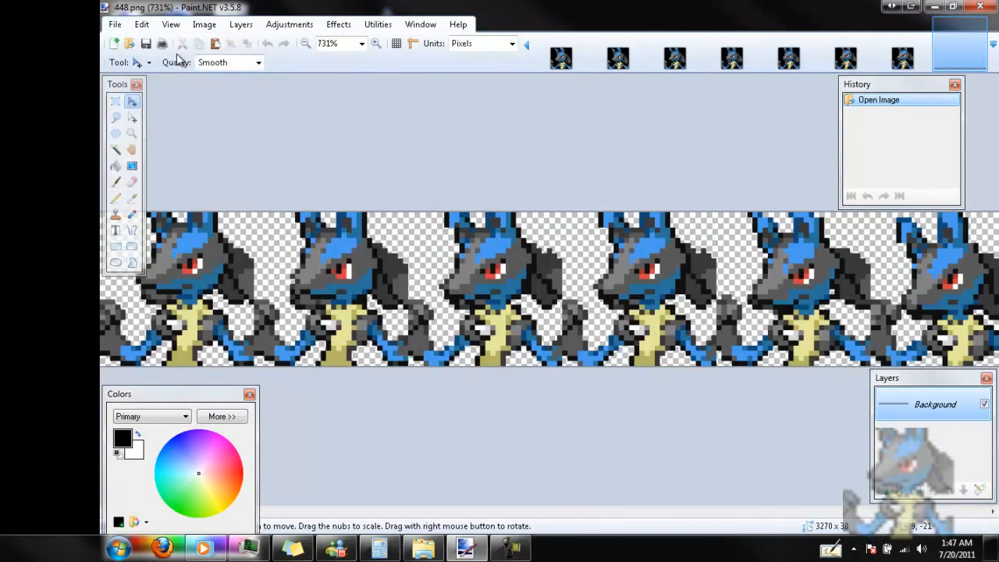
# Open the 448-bg version of the strip with the ZYRO-labeled sprites
pyautogui.click(128, 44)
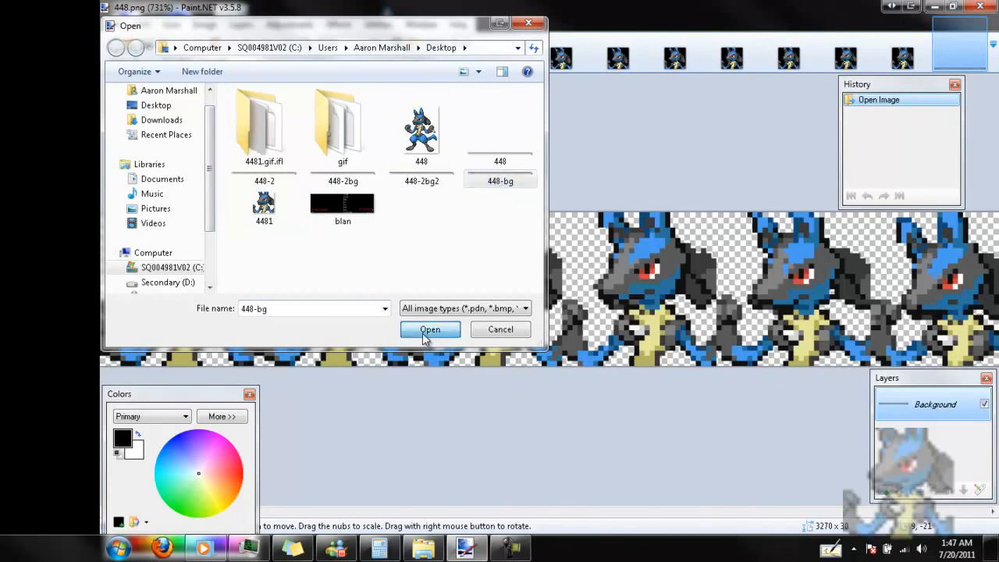
pyautogui.click(429, 328)
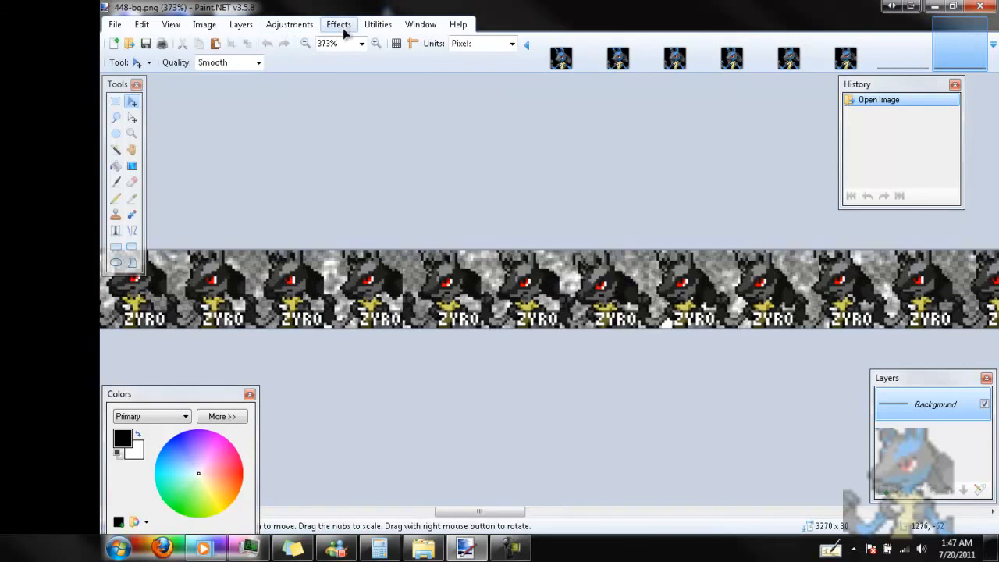
# Preview Effects > Render > Clouds over the strip with the Scale slider lowered to 51
pyautogui.click(337, 25)
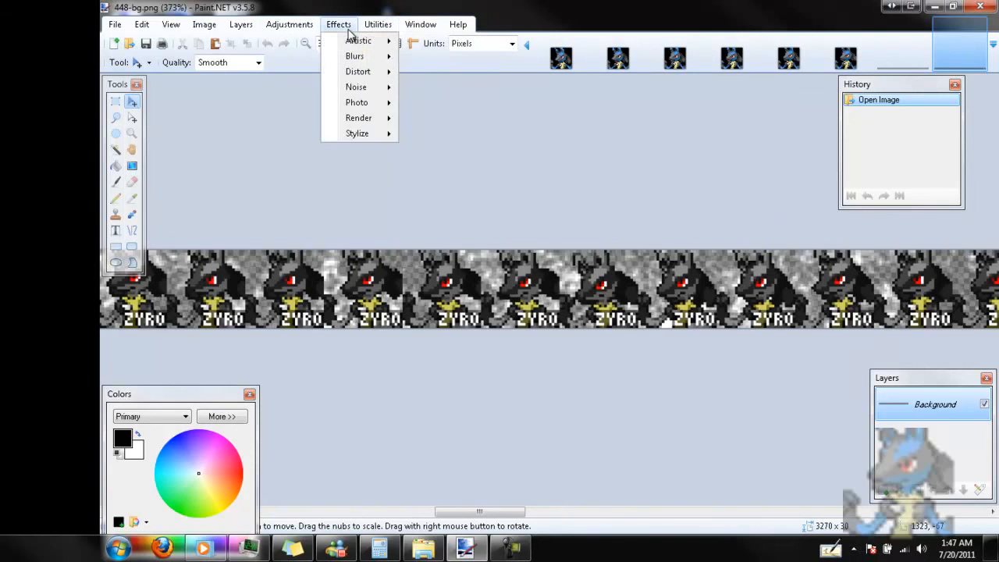
pyautogui.click(428, 131)
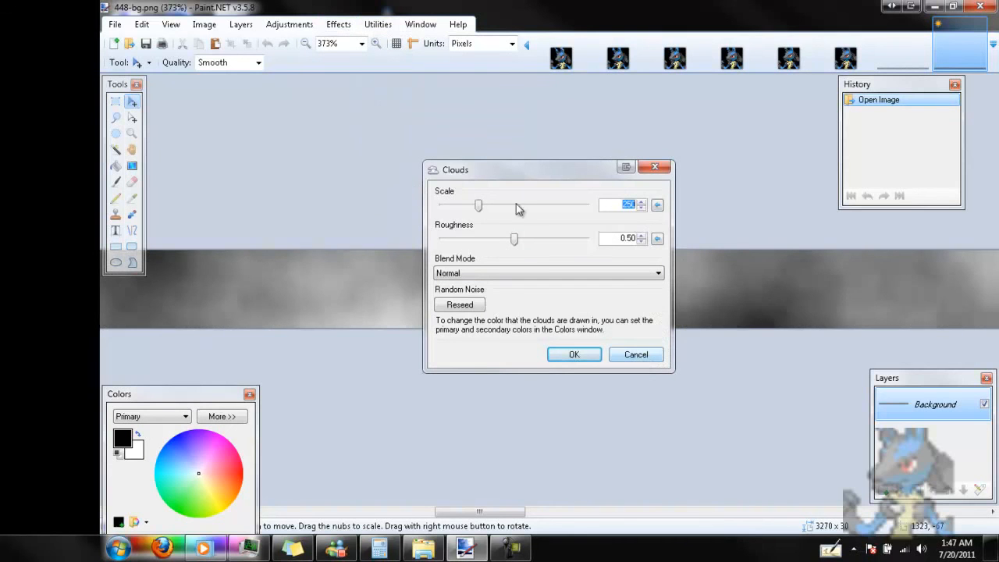
pyautogui.moveTo(477, 205); pyautogui.dragTo(450, 205)
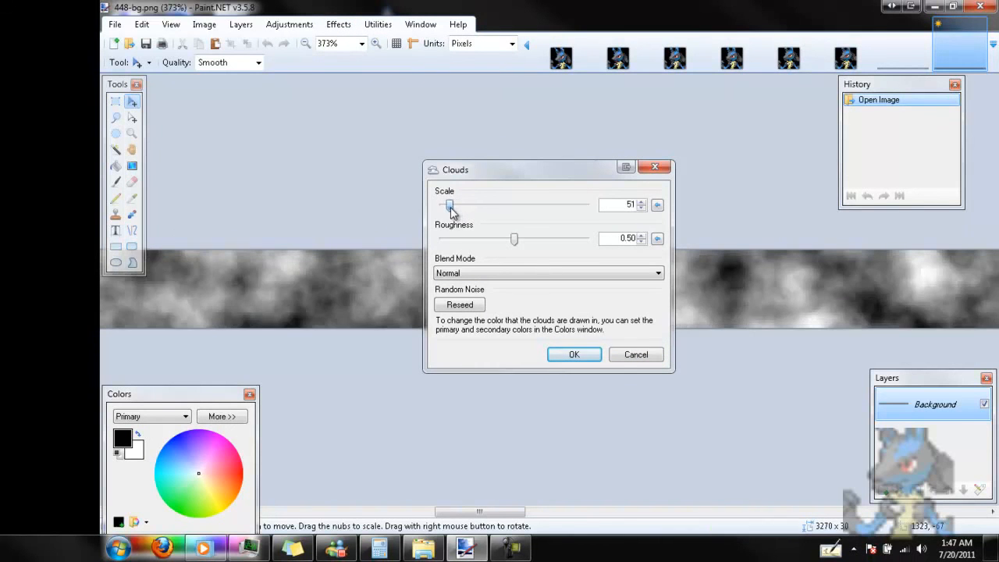